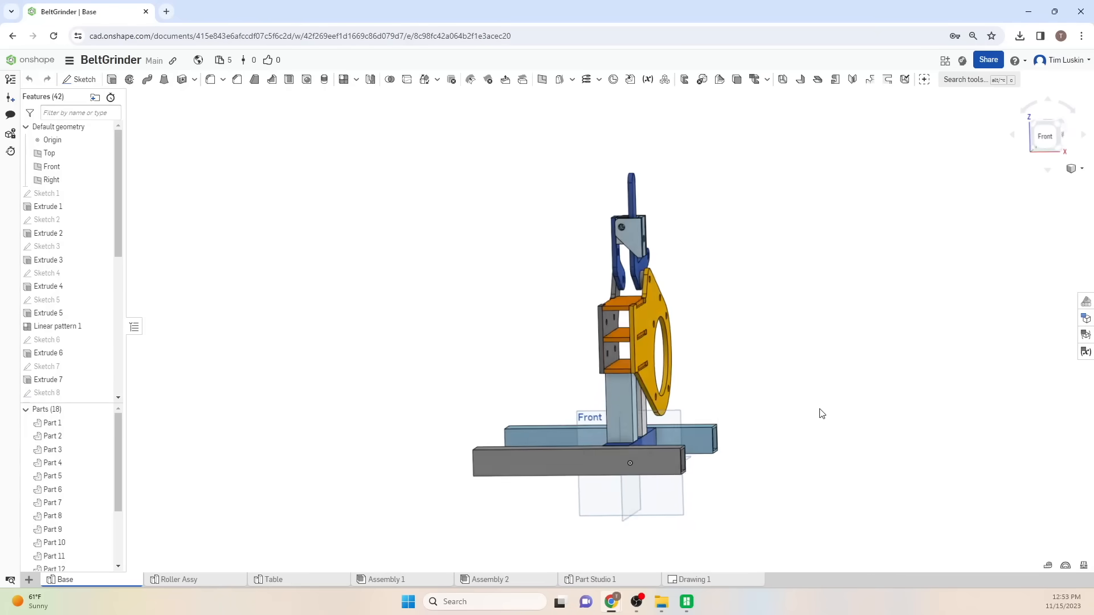
Step: Show Onshape's Plans and Pricing page with the Free, Standard, Professional and Enterprise plan cards
{"action": "left_click", "coordinate": [685, 602]}
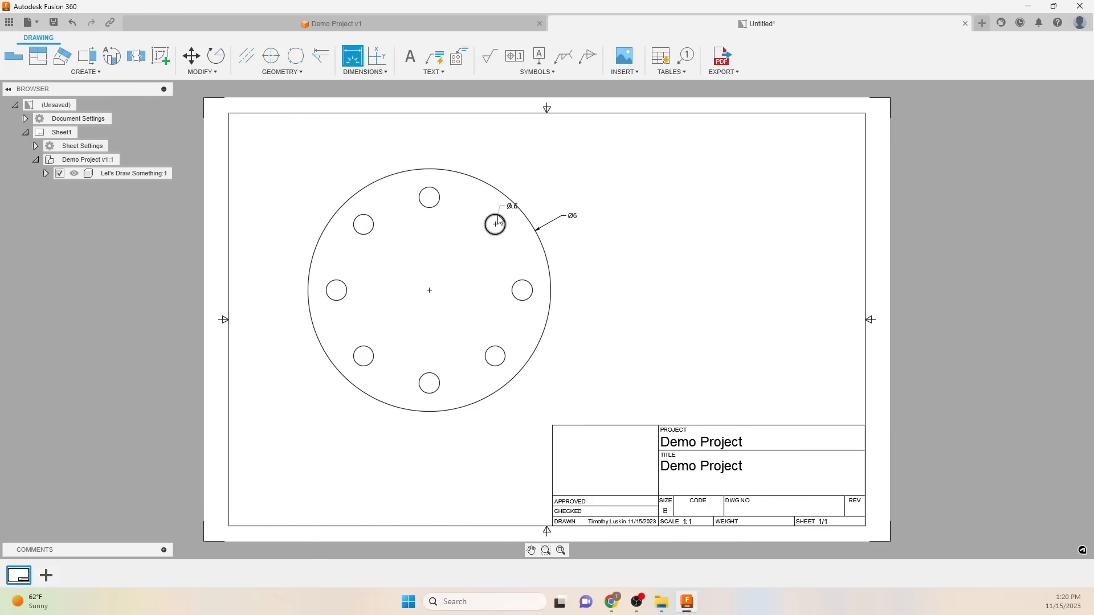
{"action": "left_click", "coordinate": [295, 56]}
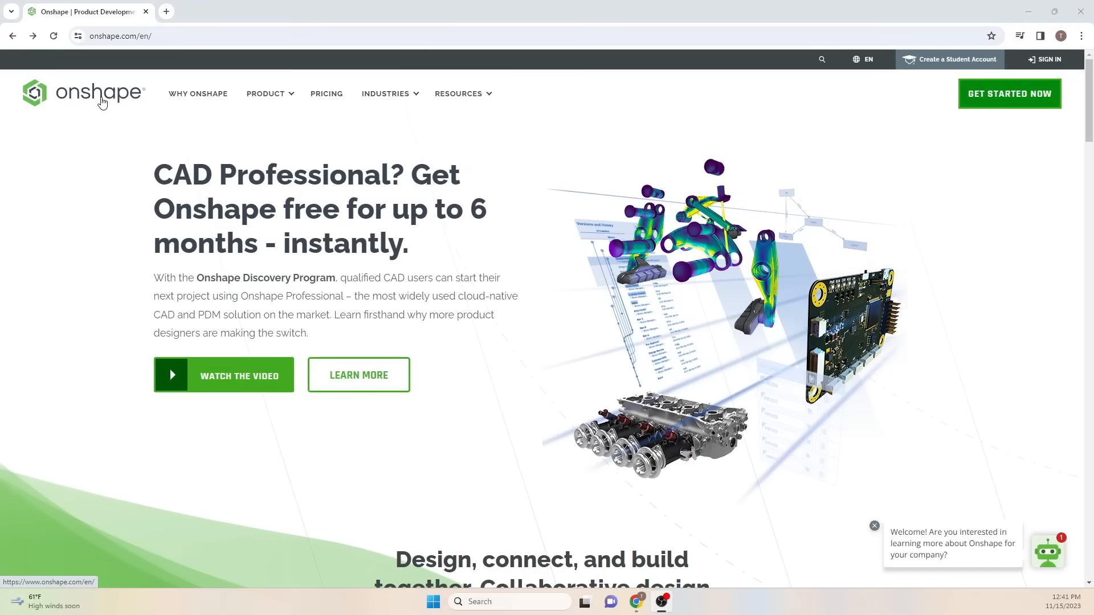
{"action": "left_click", "coordinate": [326, 93]}
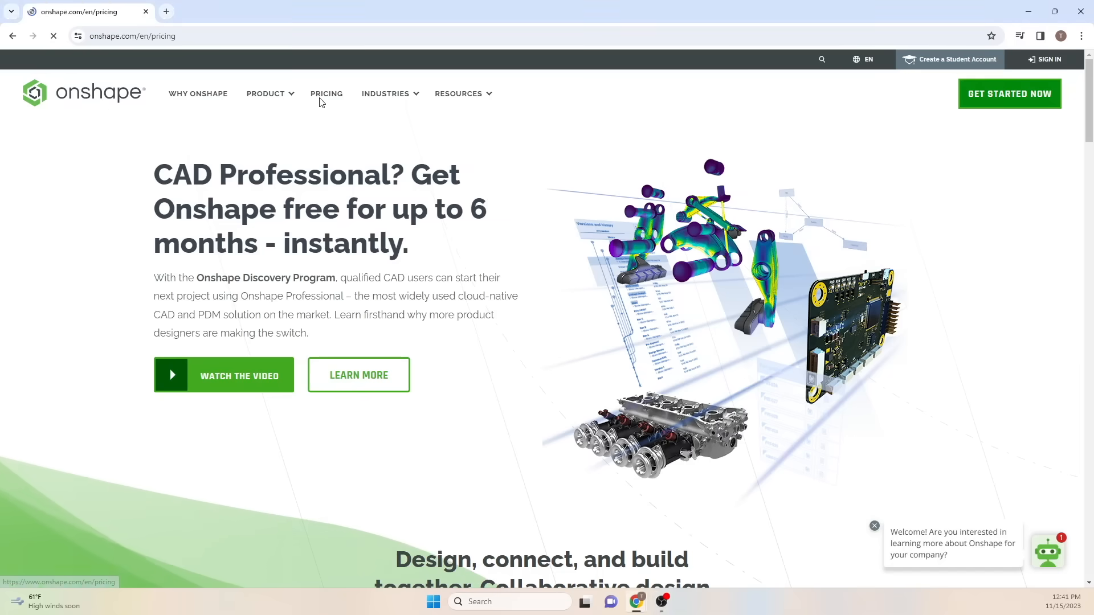
{"action": "left_click", "coordinate": [326, 93]}
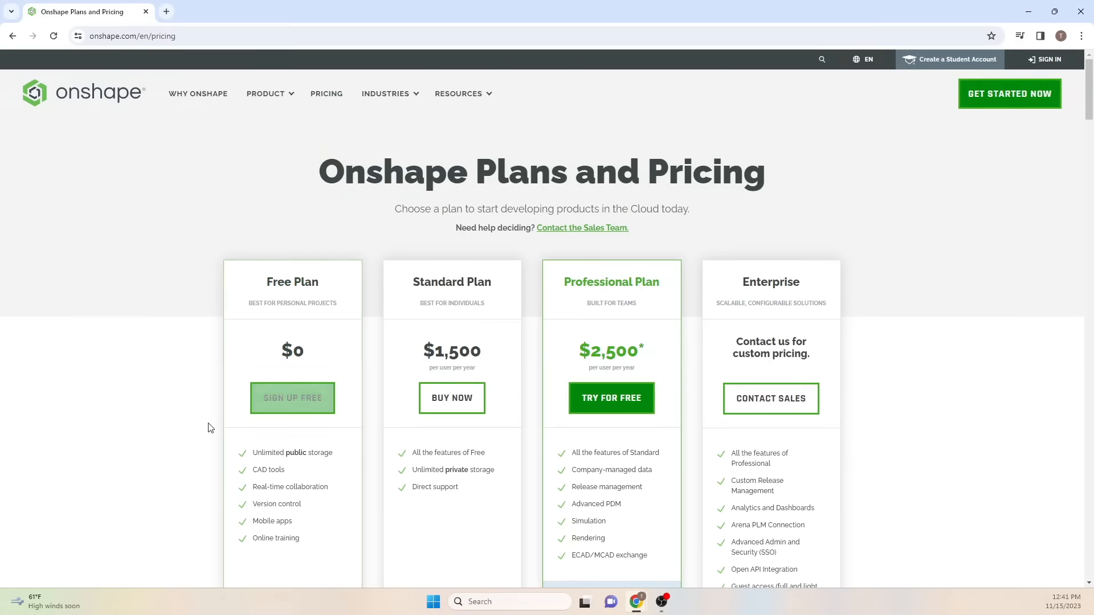
{"action": "scroll", "scroll_direction": "down", "scroll_amount": 3}
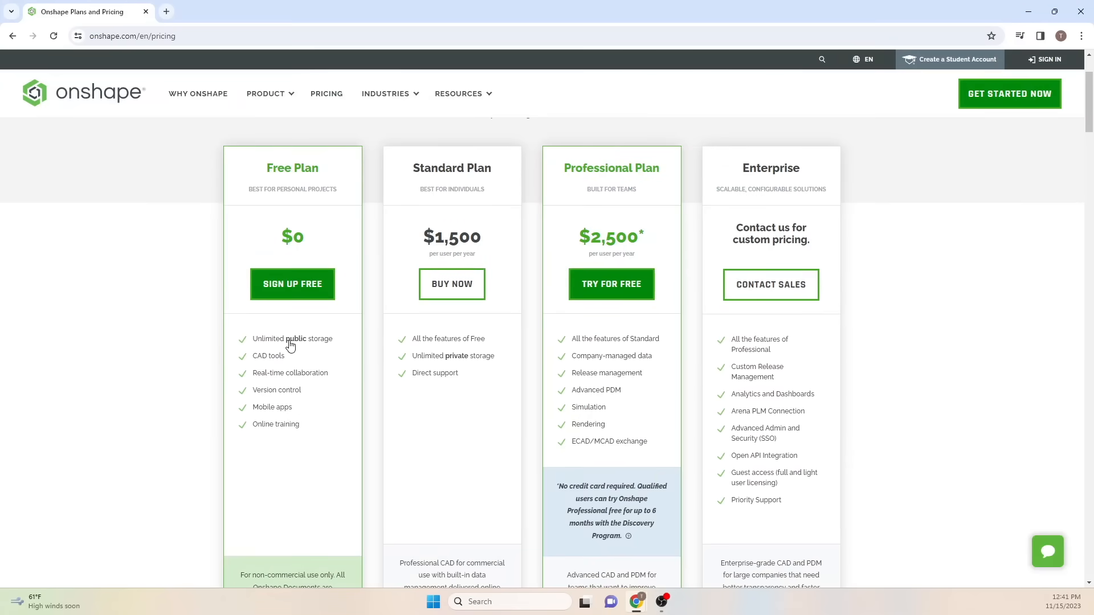
{"action": "mouse_move", "coordinate": [257, 383]}
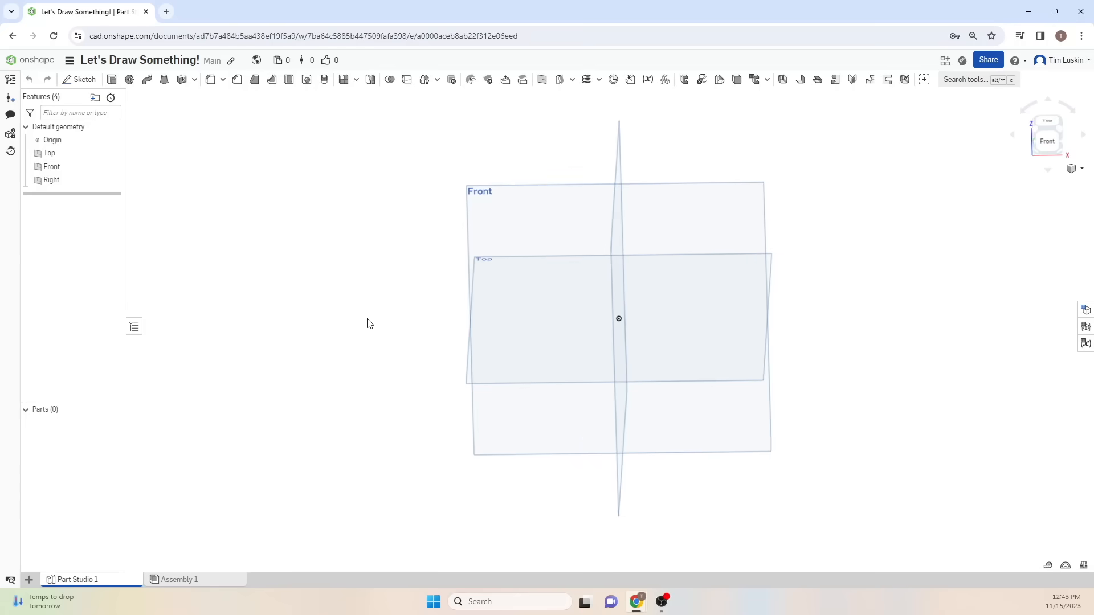
Step: Sketch a dimensioned corner rectangle from the origin on Front and extrude it into Part 1
{"action": "left_click", "coordinate": [83, 79]}
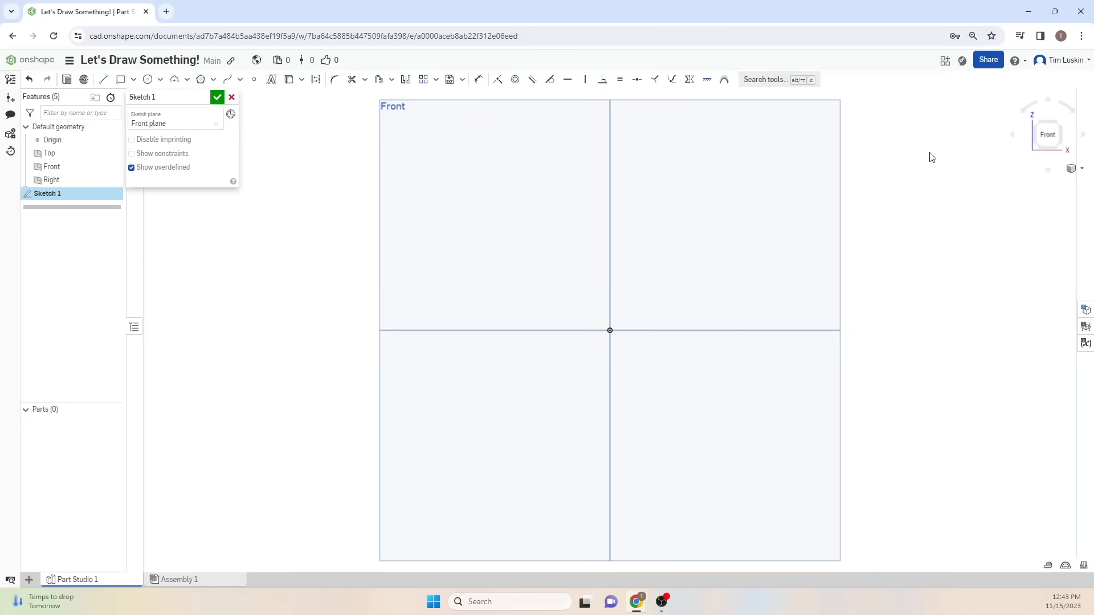
{"action": "left_click", "coordinate": [120, 79]}
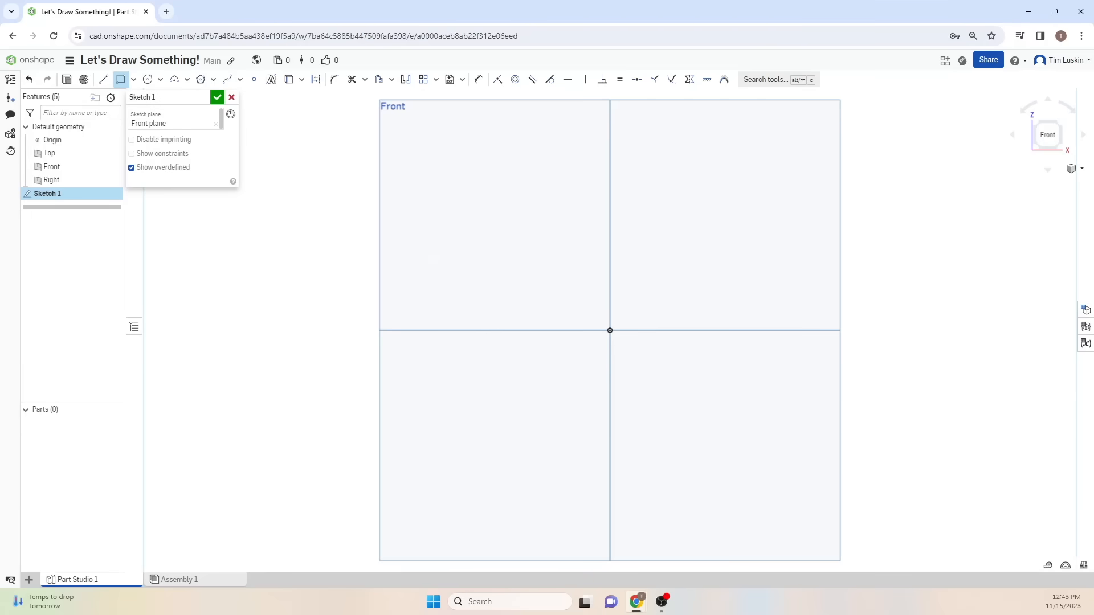
{"action": "left_click_drag", "start_coordinate": [610, 331], "coordinate": [832, 220]}
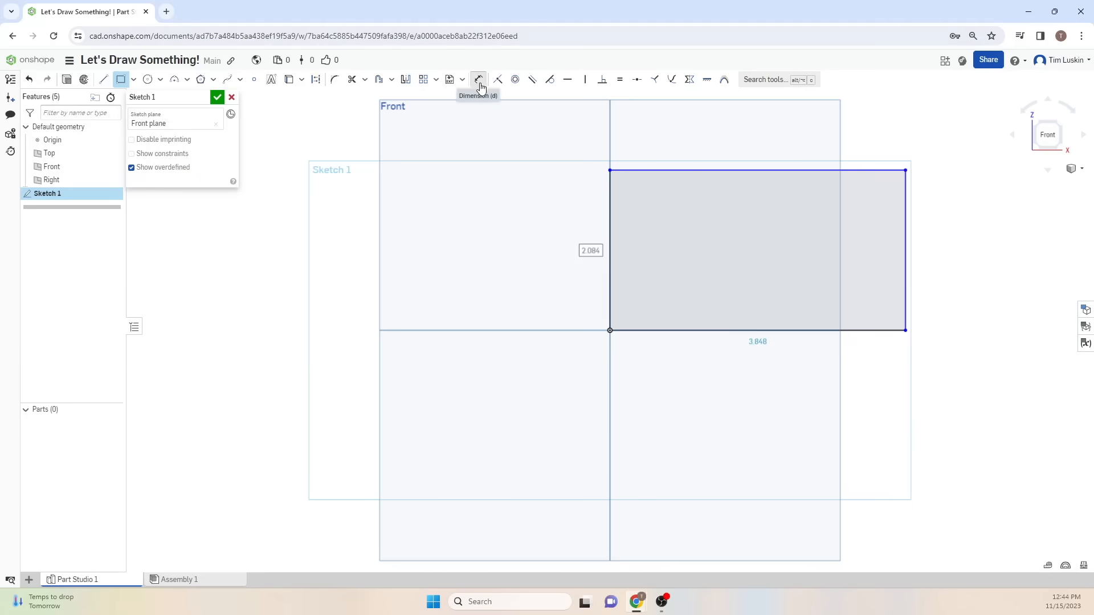
{"action": "left_click", "coordinate": [478, 79]}
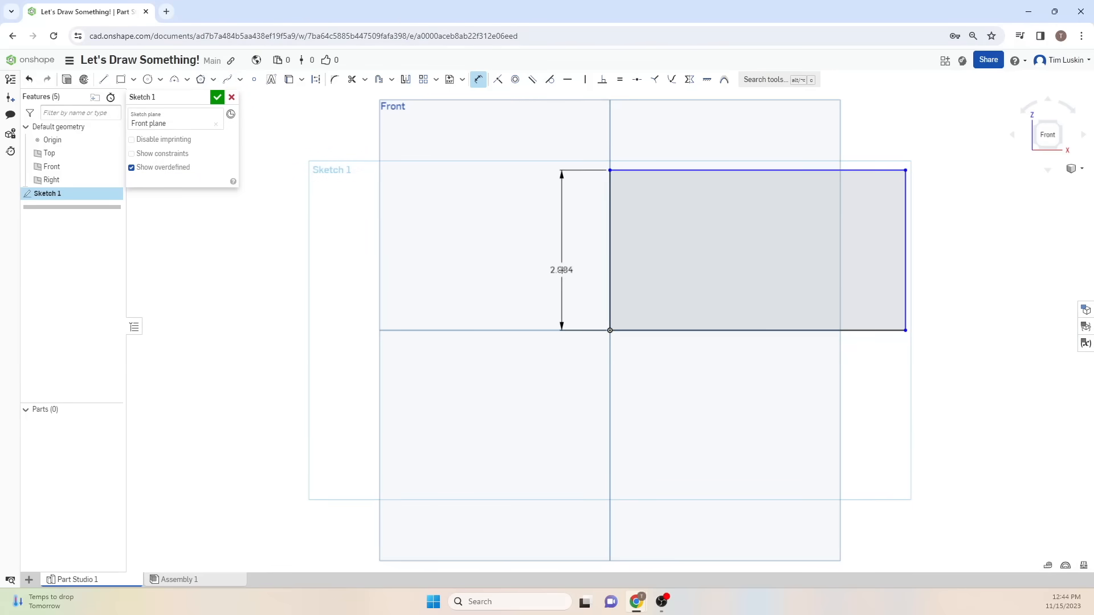
{"action": "double_click", "coordinate": [561, 270]}
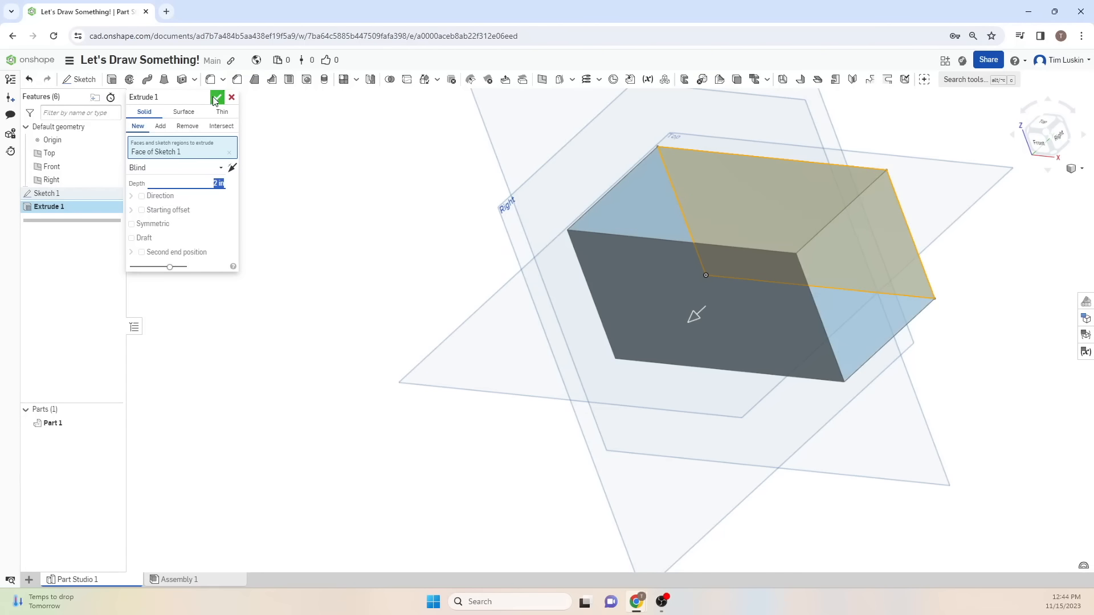
{"action": "left_click", "coordinate": [216, 96]}
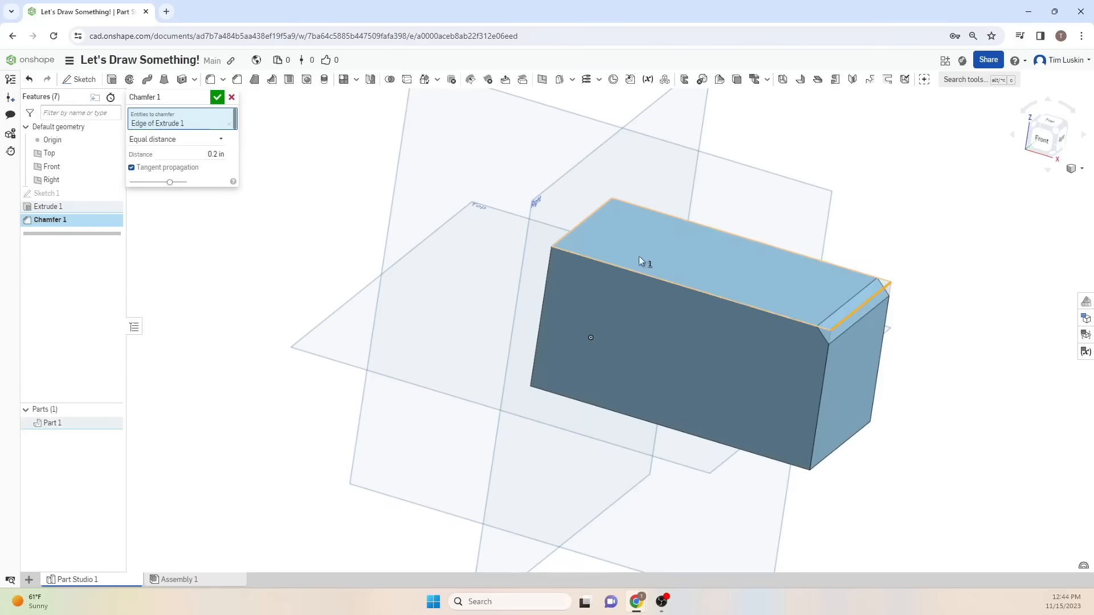
Step: Chamfer the end edge with two distances, add the round hole, and start a new Part Studio tab
{"action": "left_click", "coordinate": [177, 139]}
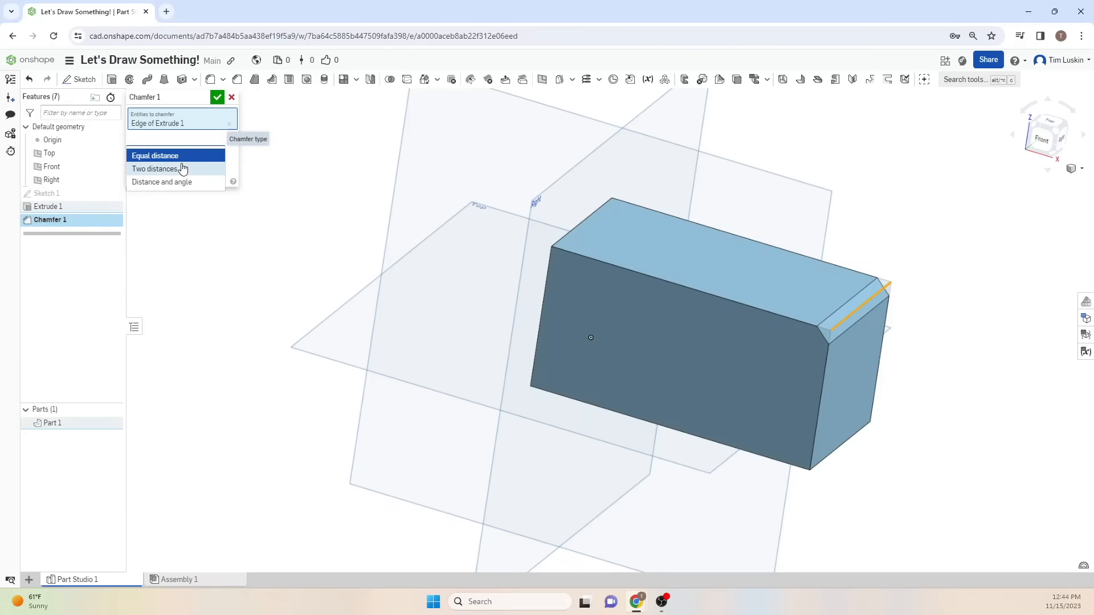
{"action": "left_click", "coordinate": [155, 169]}
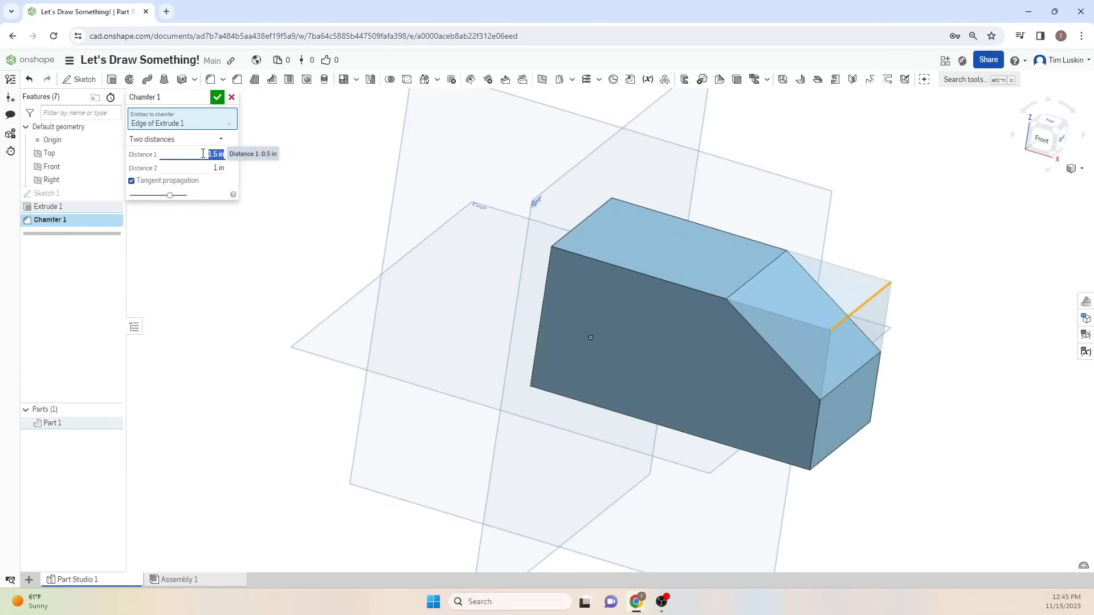
{"action": "left_click", "coordinate": [217, 96]}
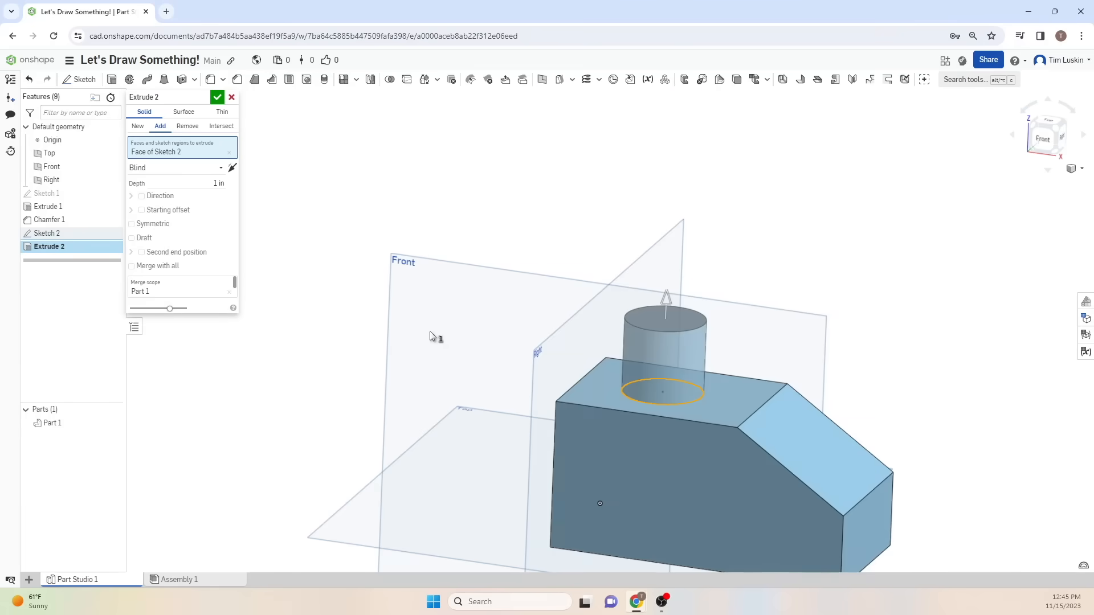
{"action": "left_click", "coordinate": [175, 168]}
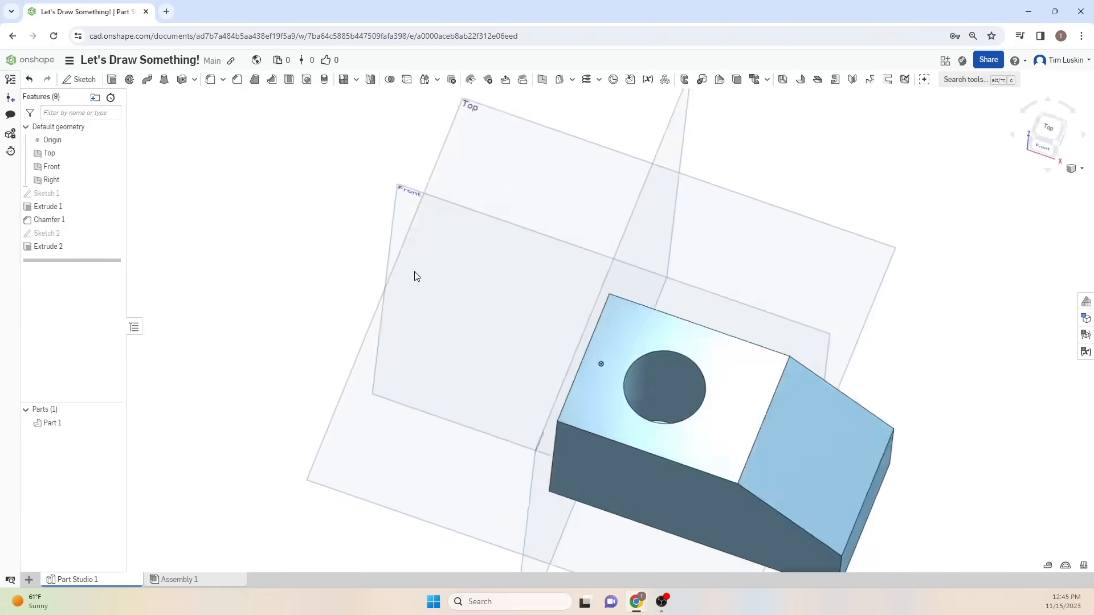
{"action": "left_click_drag", "start_coordinate": [418, 276], "coordinate": [355, 467]}
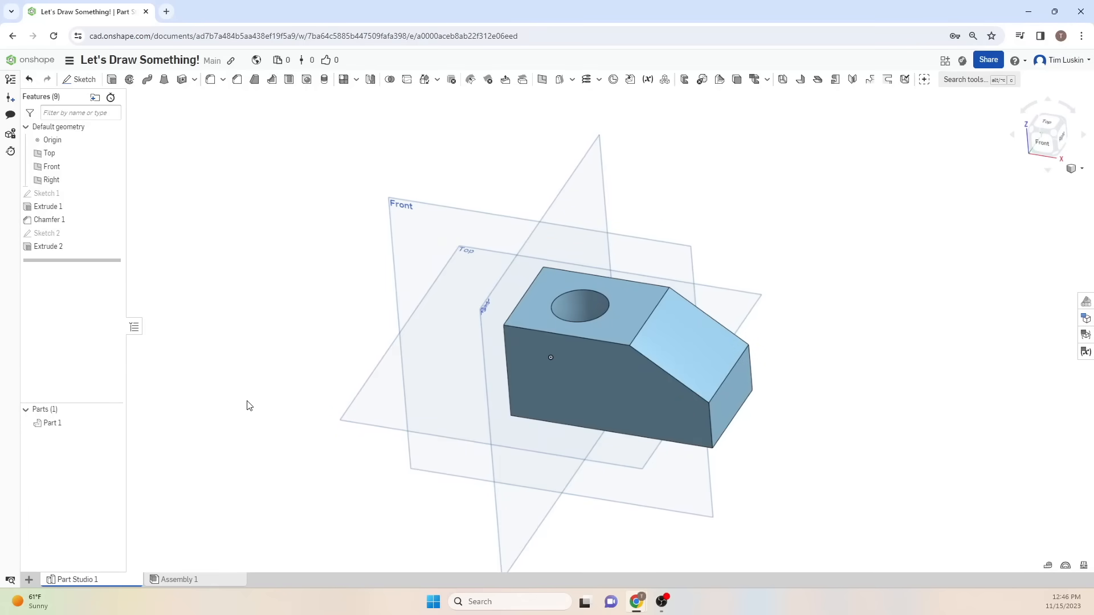
{"action": "mouse_move", "coordinate": [29, 581]}
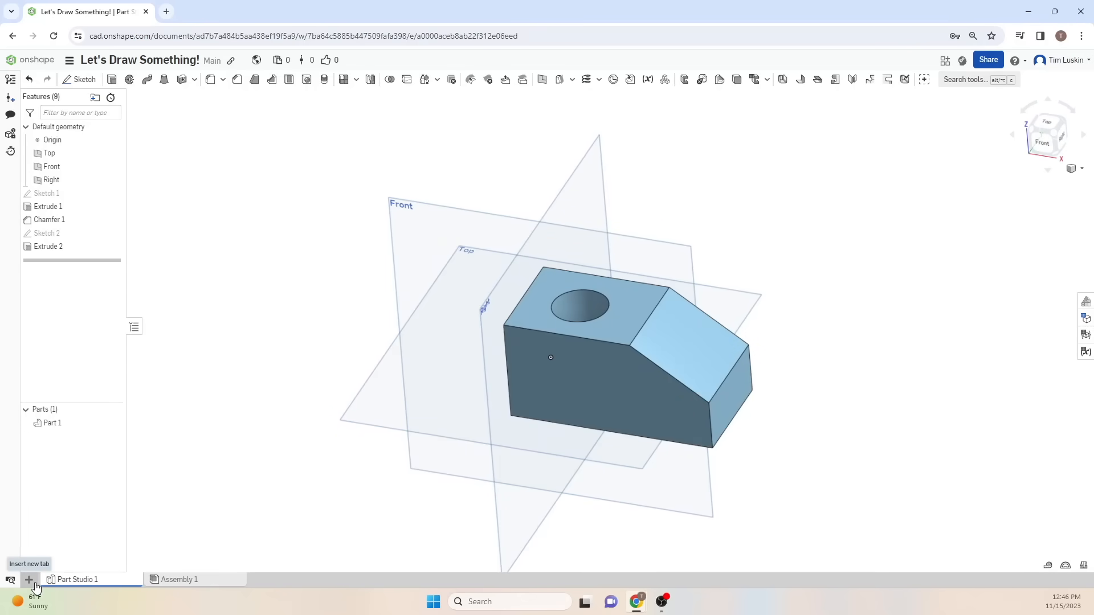
{"action": "left_click", "coordinate": [27, 579]}
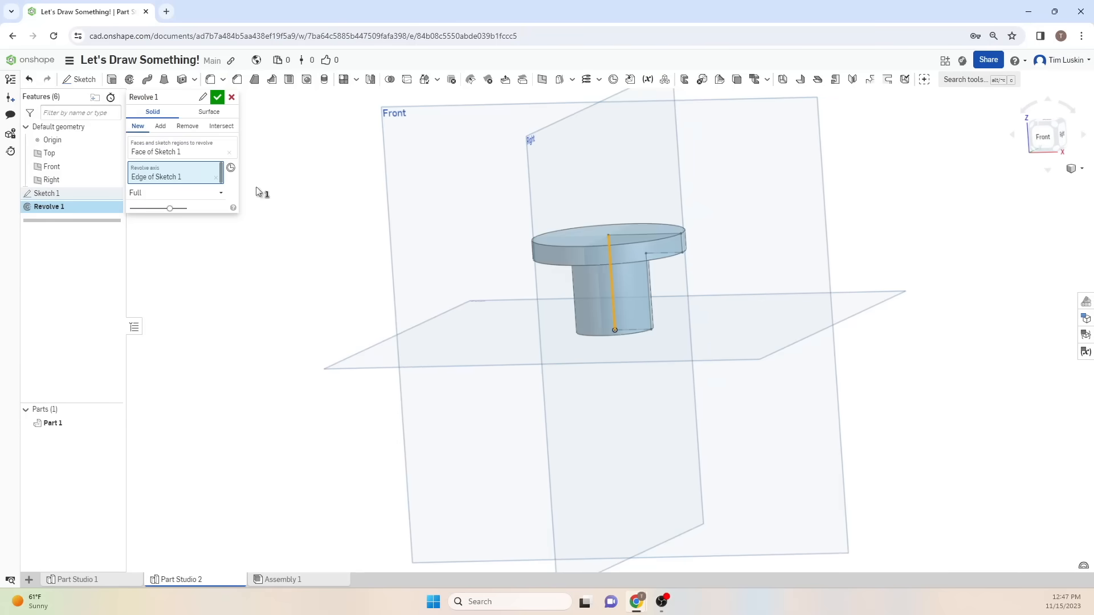
Step: Confirm the Revolve, turning the Part Studio 2 profile into the solid flanged pin Part 1
{"action": "left_click", "coordinate": [218, 97]}
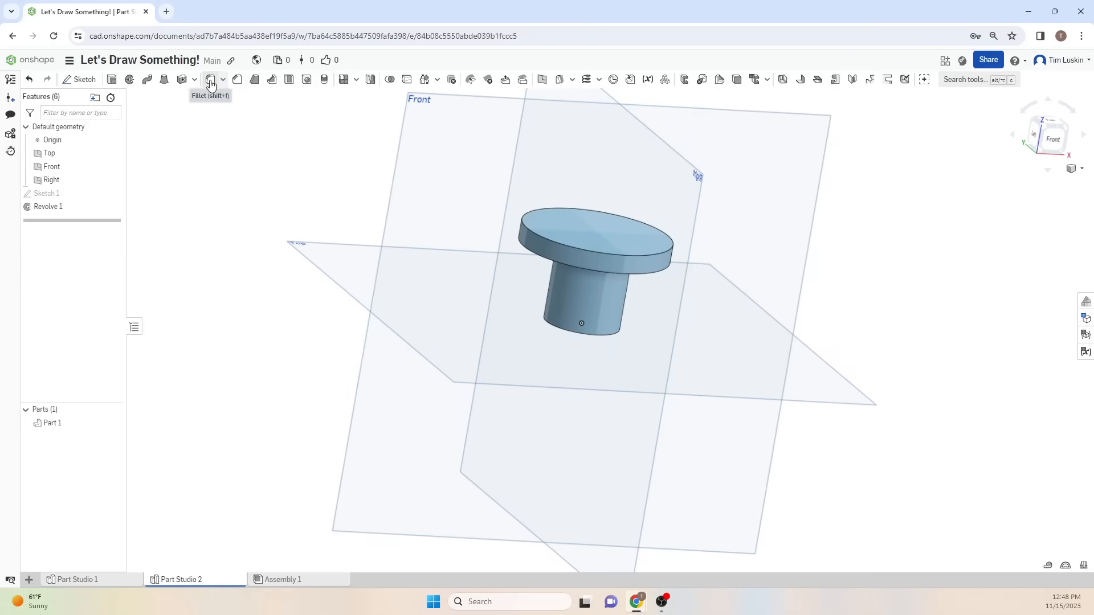
Step: Seat the pin in the block's hole in Assembly 1 and start a new drawing of the part
{"action": "left_click", "coordinate": [283, 579]}
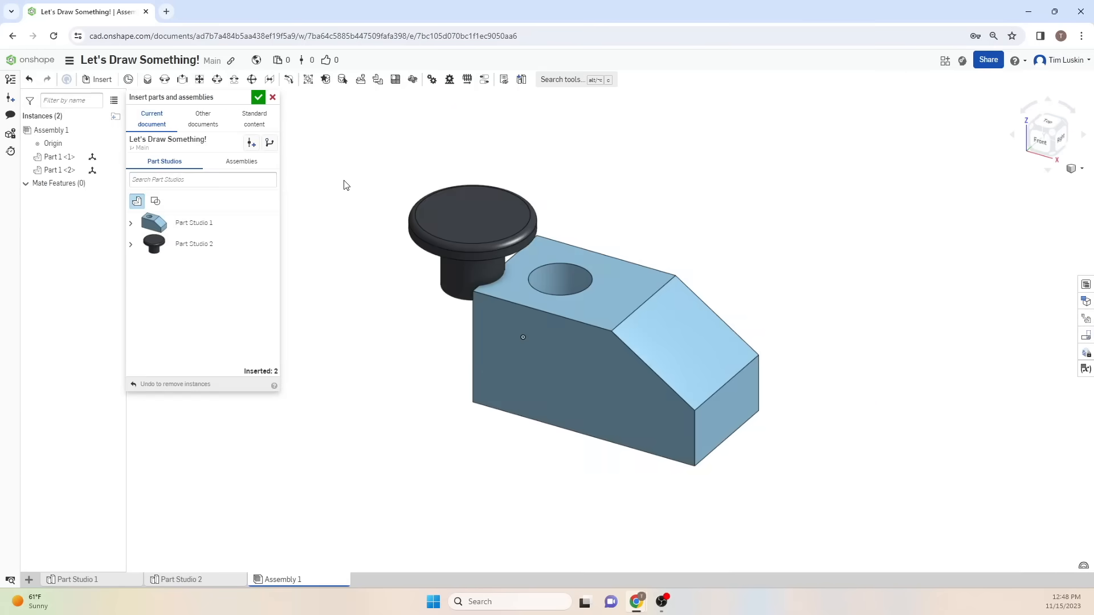
{"action": "left_click", "coordinate": [259, 96]}
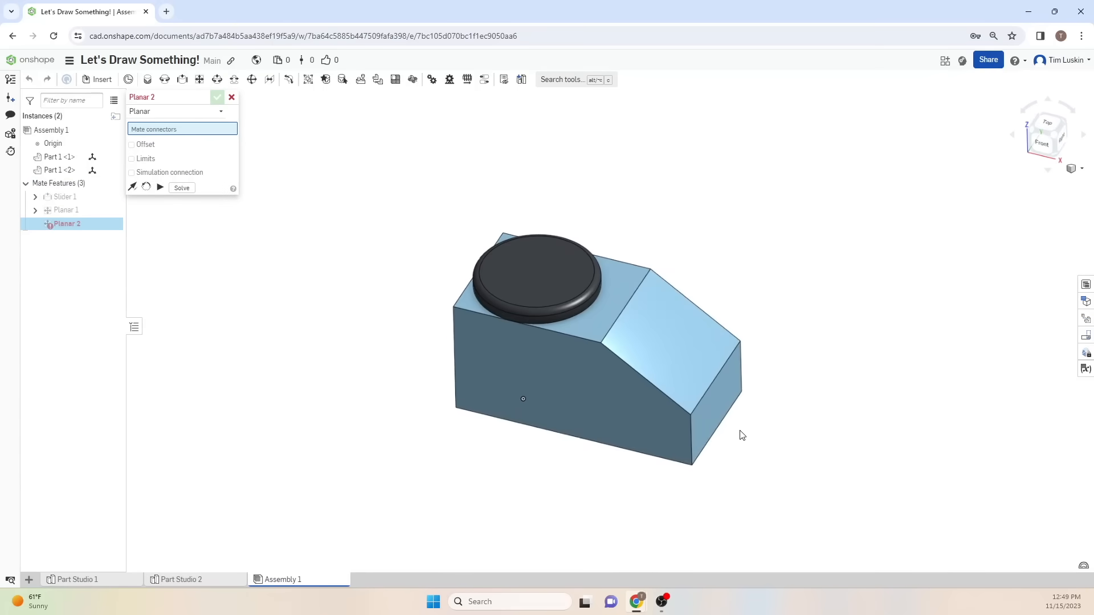
{"action": "left_click", "coordinate": [231, 97]}
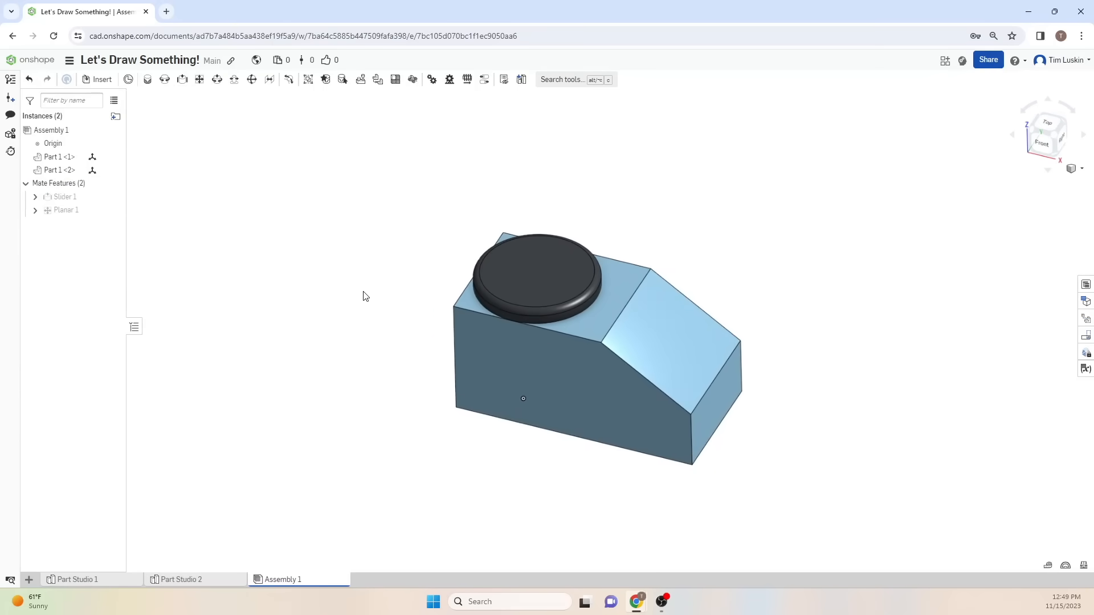
{"action": "mouse_move", "coordinate": [145, 557]}
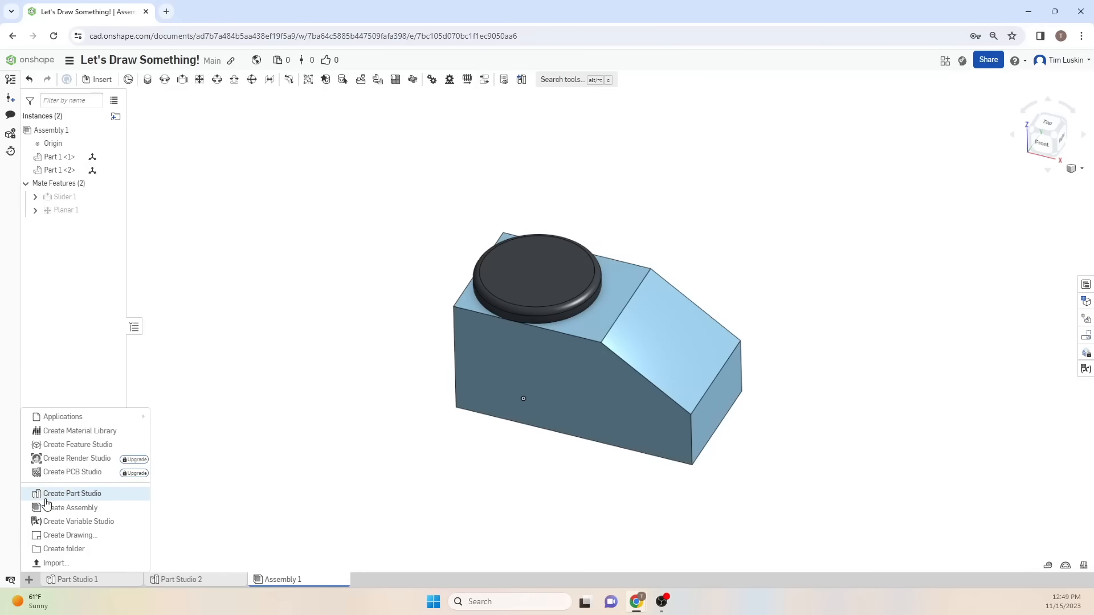
{"action": "left_click", "coordinate": [70, 536]}
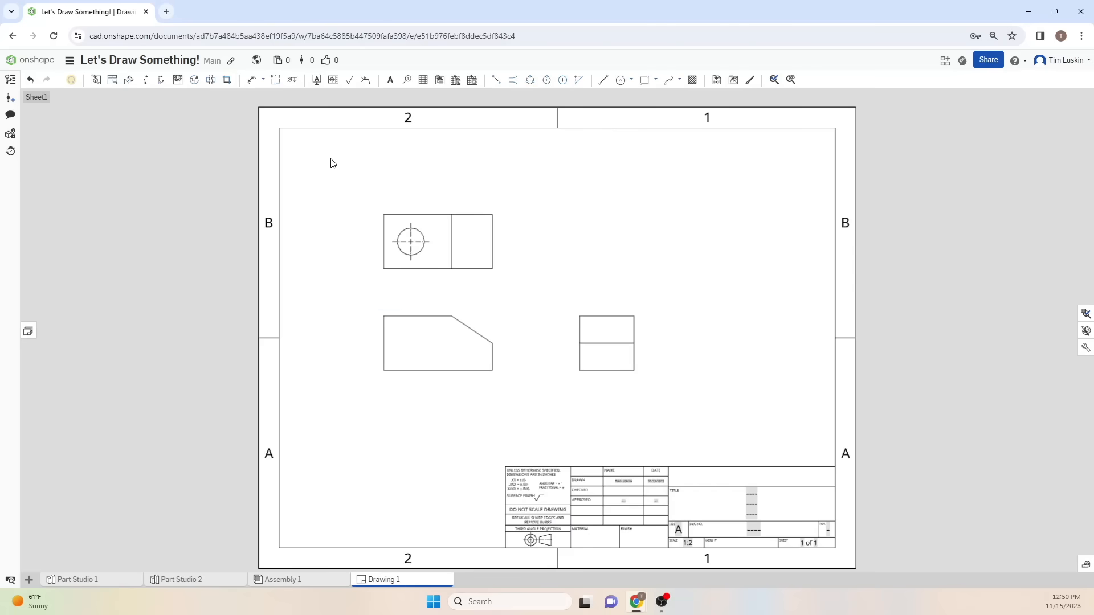
Step: Dimension the front view's 2.000 height and 4.000 width in Drawing 1
{"action": "left_click", "coordinate": [254, 80]}
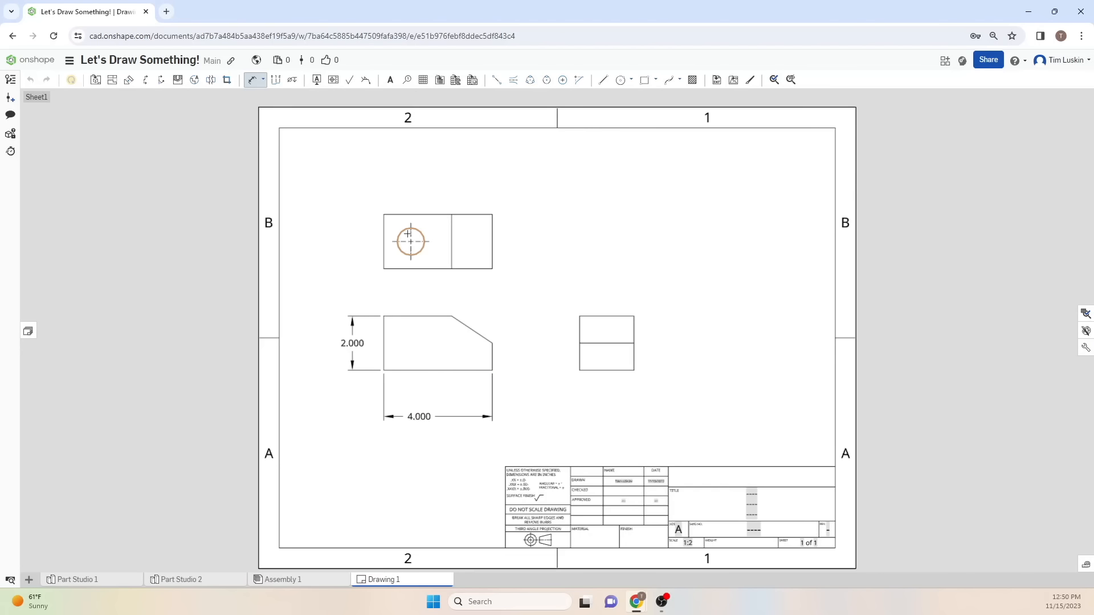
{"action": "left_click", "coordinate": [77, 579]}
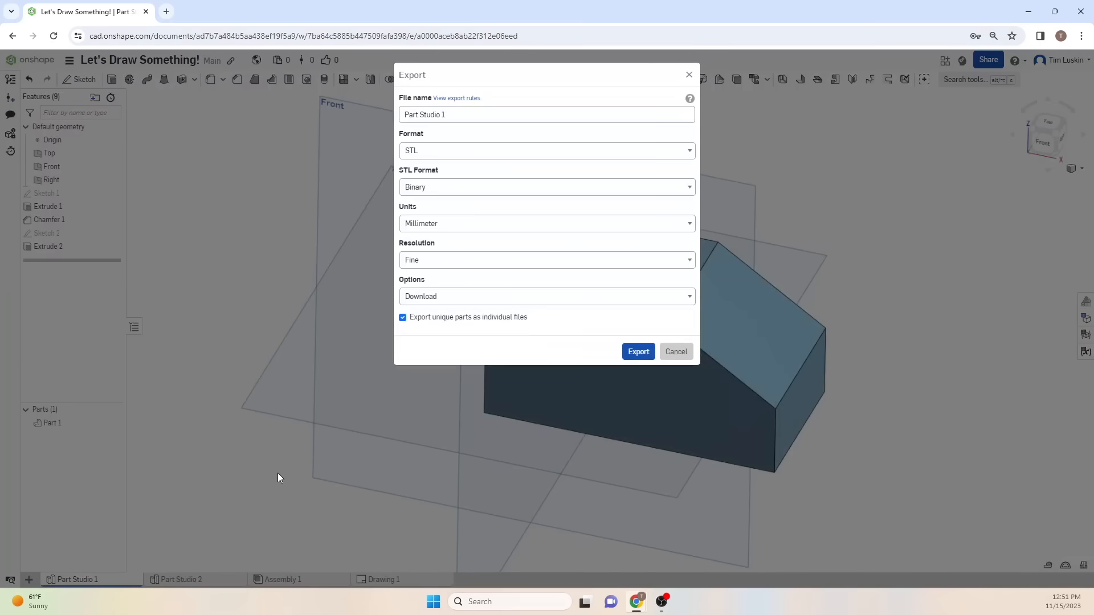
{"action": "mouse_move", "coordinate": [579, 151]}
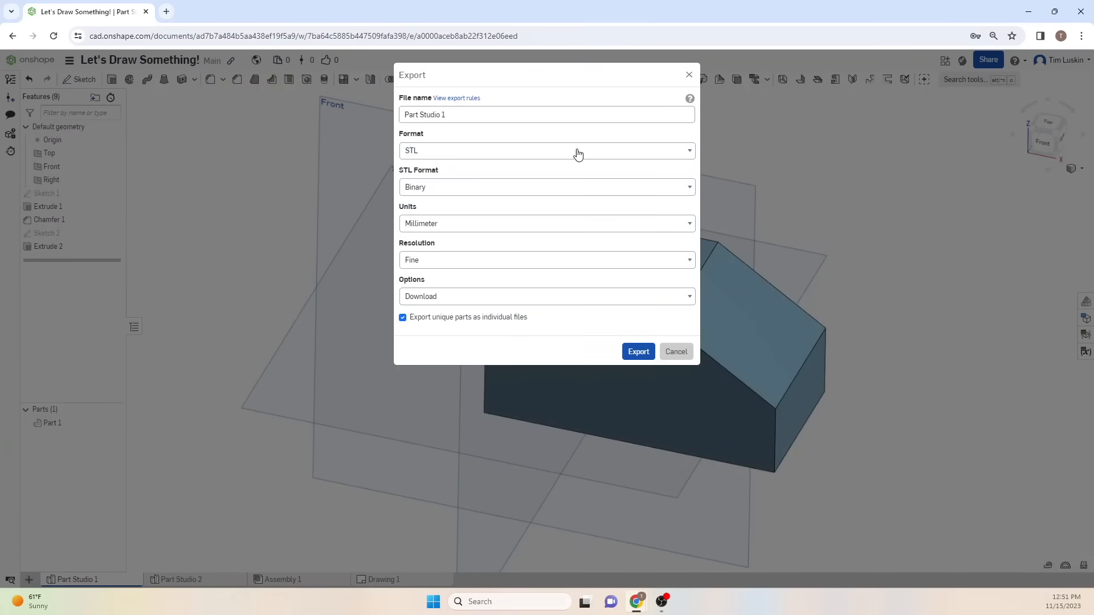
Step: Export Part Studio 1 as a fine binary STL download in millimetres and close the export settings
{"action": "left_click", "coordinate": [637, 351]}
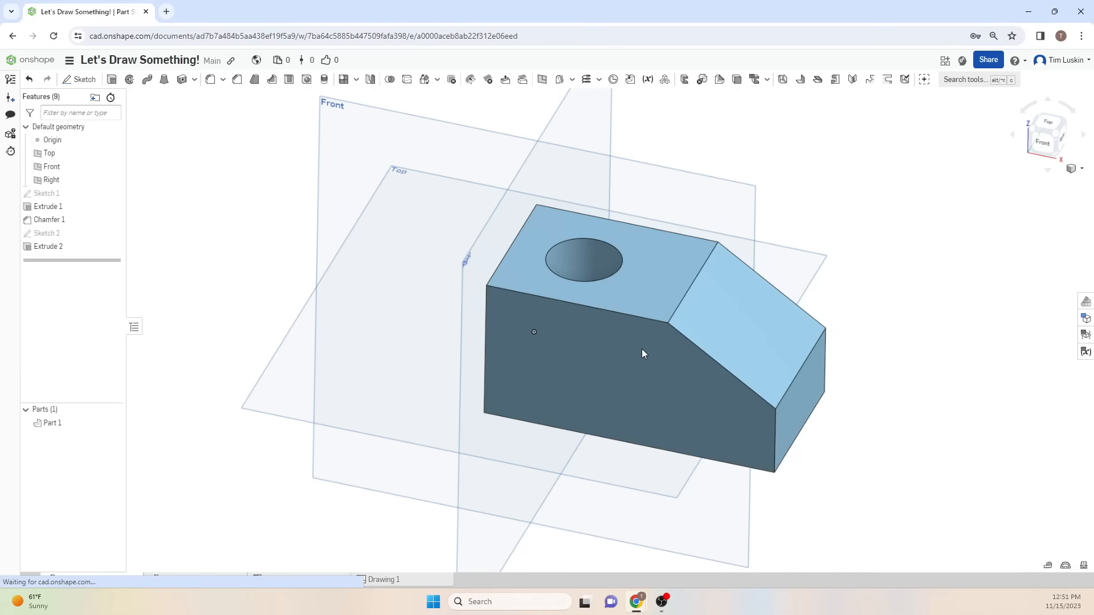
{"action": "left_click", "coordinate": [1019, 35]}
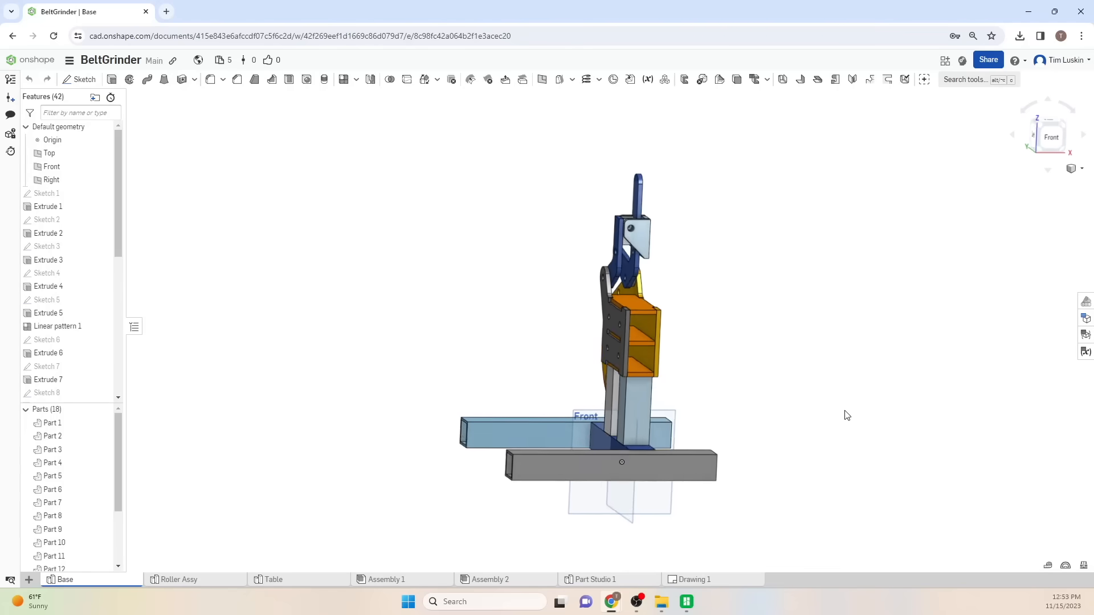
Step: Orbit the BeltGrinder's Base model to view the frame and round plate from several sides
{"action": "left_click_drag", "start_coordinate": [845, 415], "coordinate": [743, 396]}
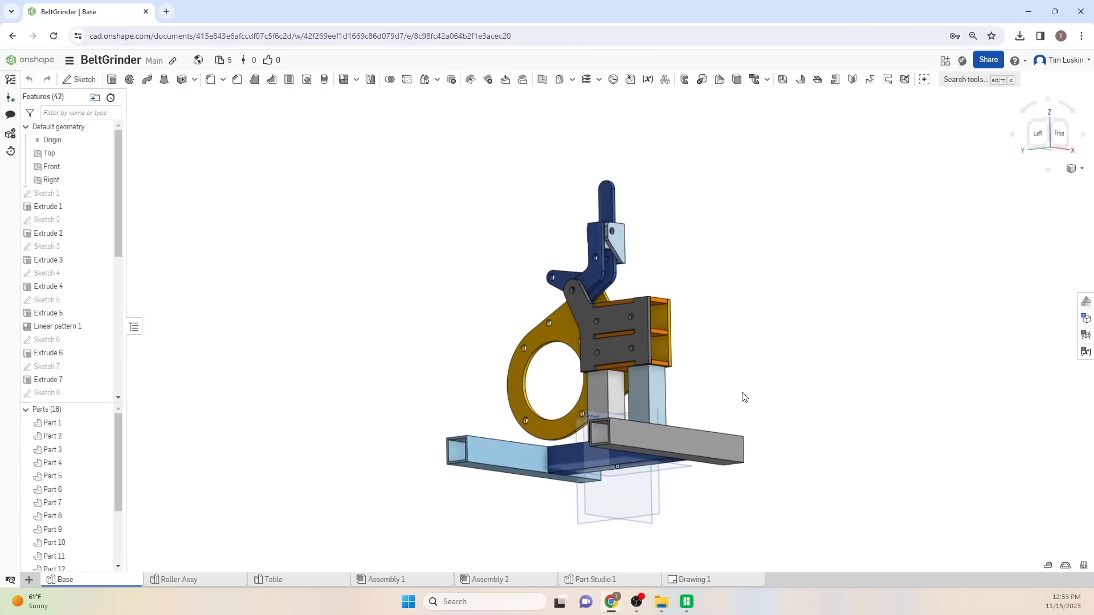
{"action": "left_click_drag", "start_coordinate": [743, 396], "coordinate": [673, 426]}
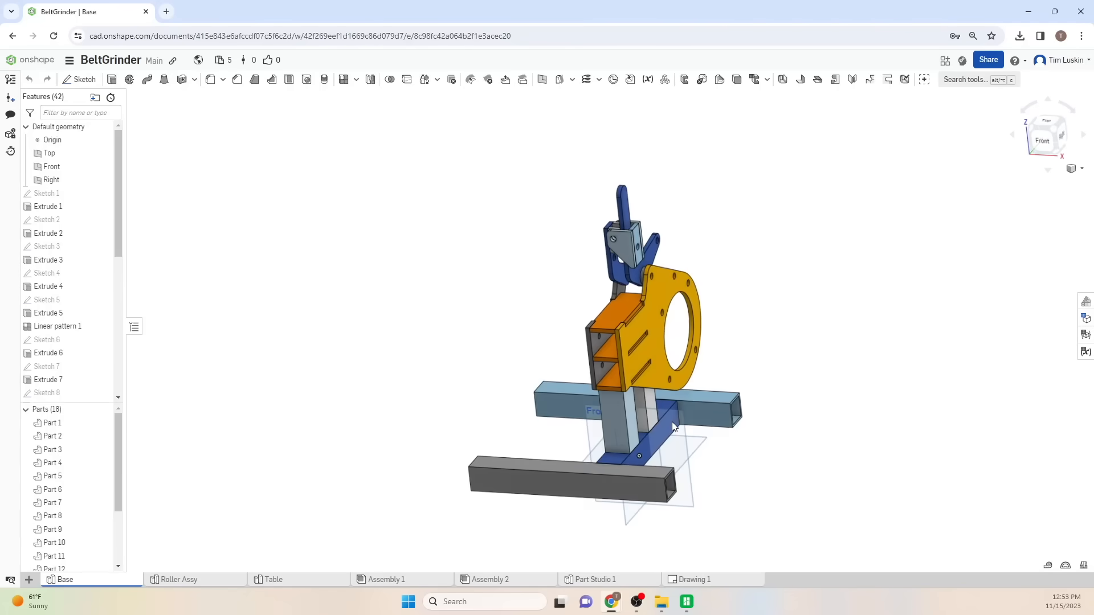
{"action": "left_click_drag", "start_coordinate": [674, 425], "coordinate": [720, 417]}
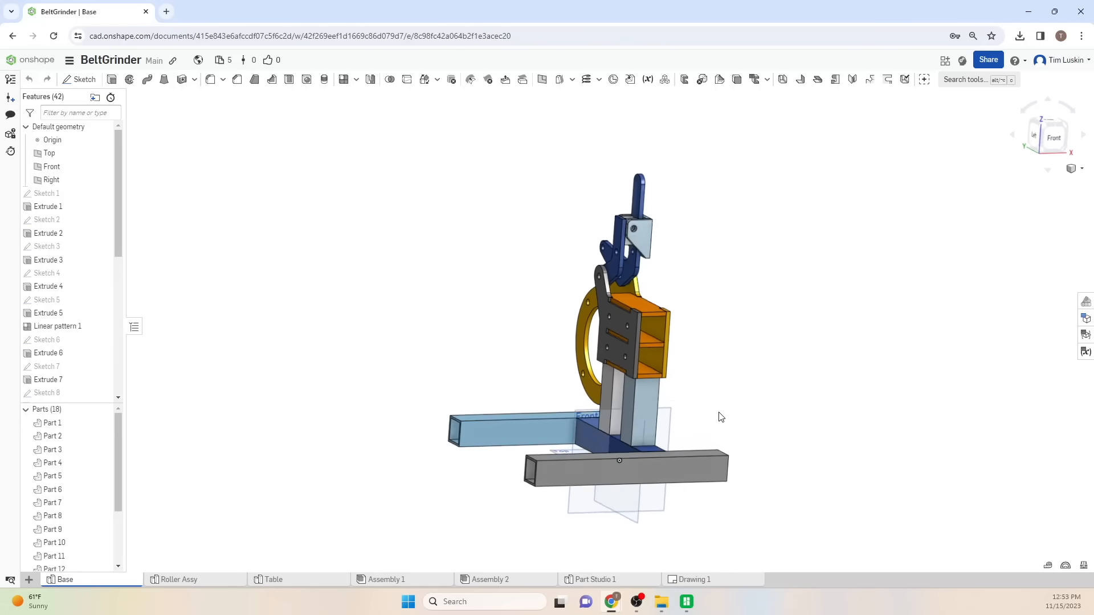
{"action": "left_click_drag", "start_coordinate": [720, 417], "coordinate": [753, 418]}
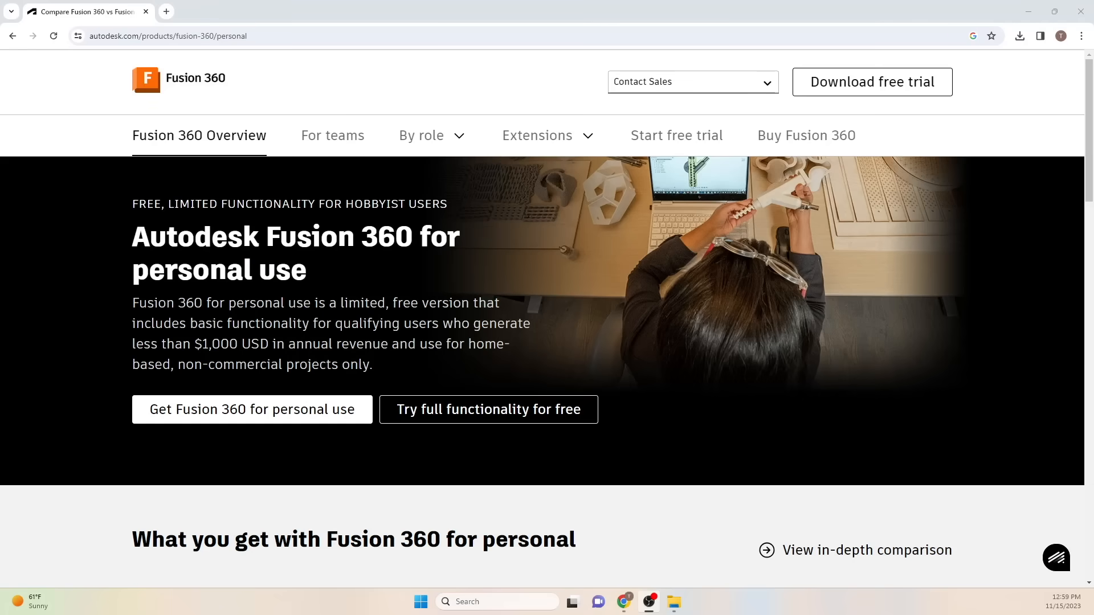
{"action": "mouse_move", "coordinate": [173, 266]}
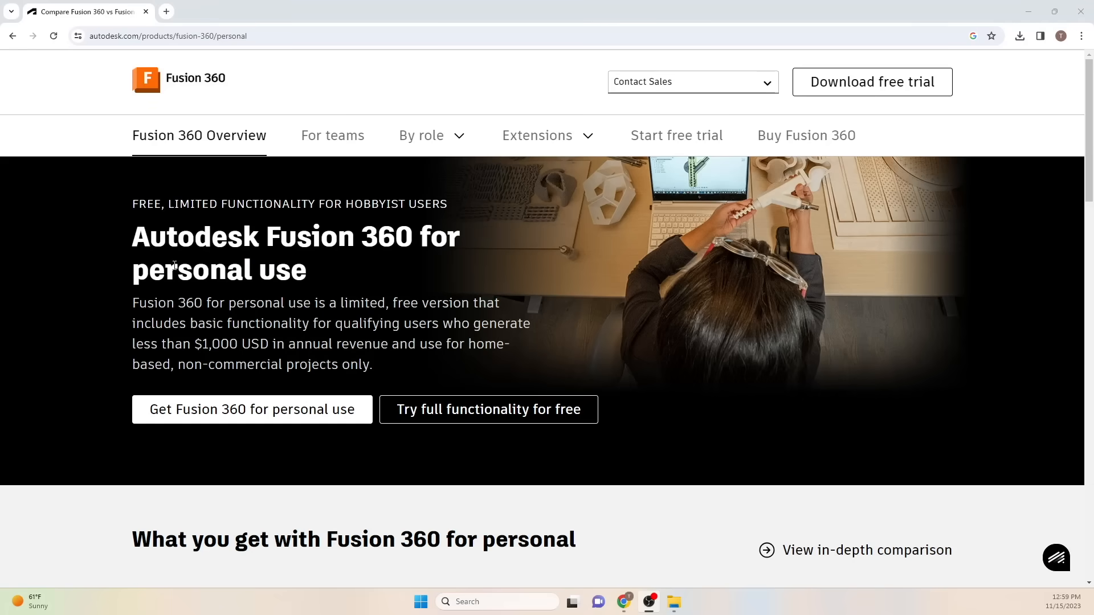
Step: Scroll to the Fusion 360 comparison cards and highlight the full version's $545/year and $70/month price
{"action": "scroll", "scroll_direction": "down", "scroll_amount": 3}
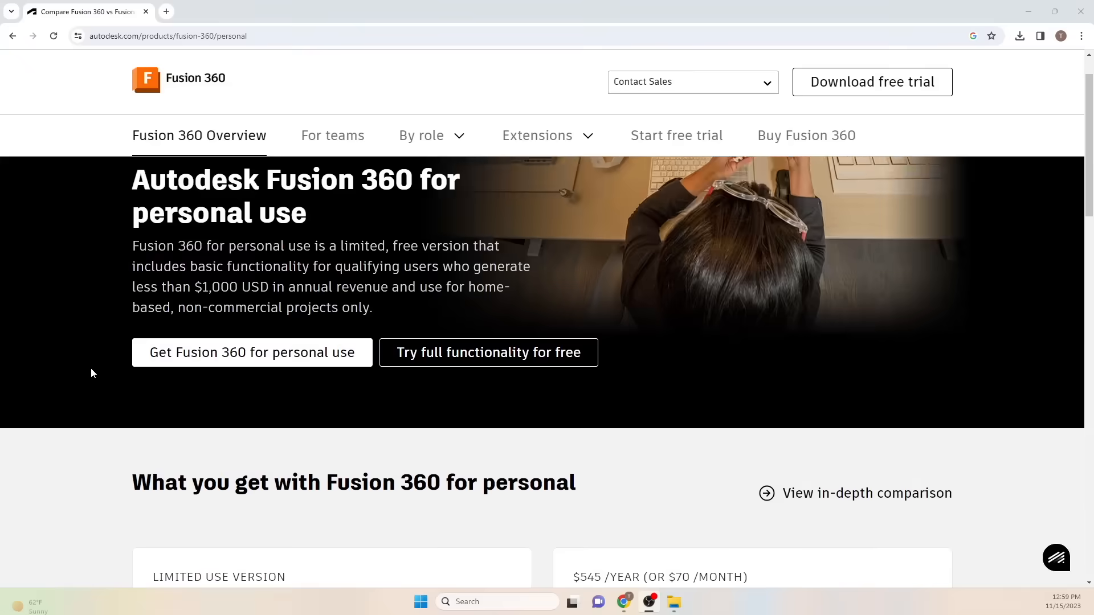
{"action": "scroll", "scroll_direction": "down", "scroll_amount": 3}
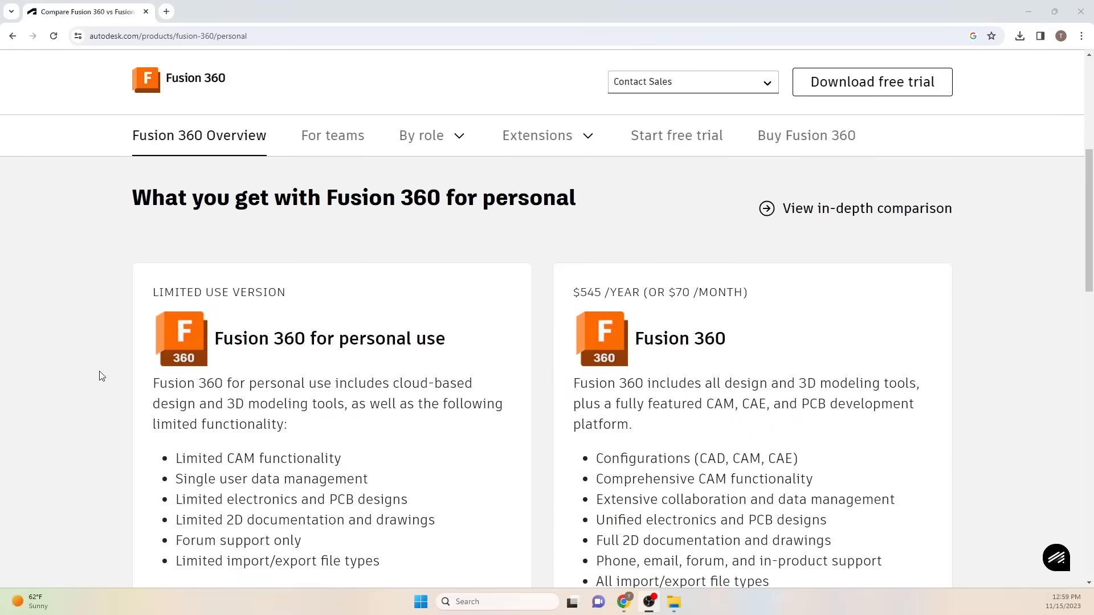
{"action": "scroll", "scroll_direction": "down", "scroll_amount": 3}
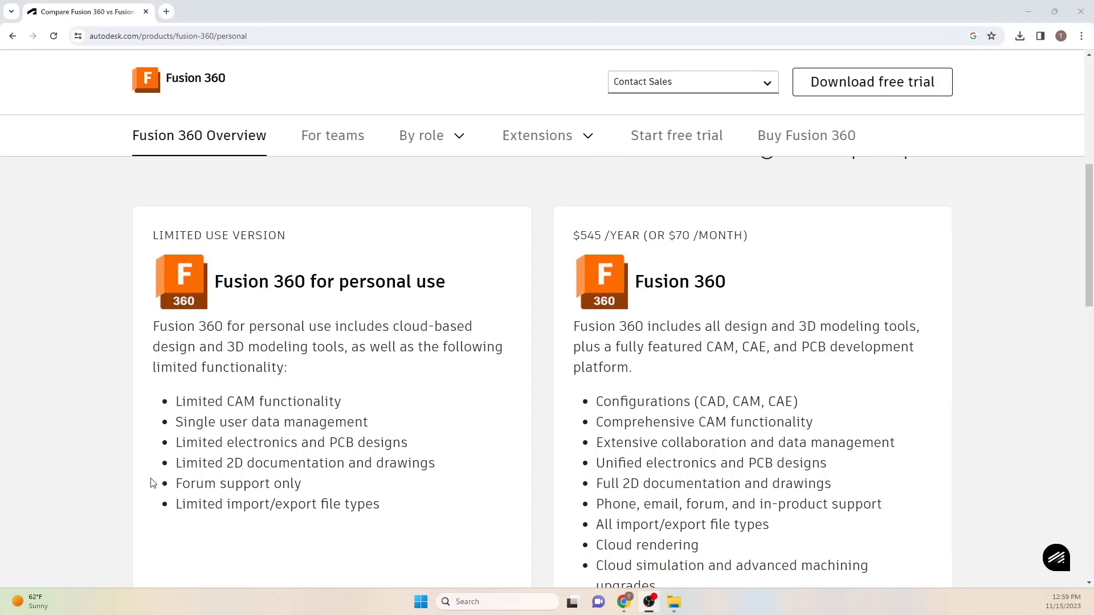
{"action": "mouse_move", "coordinate": [554, 240]}
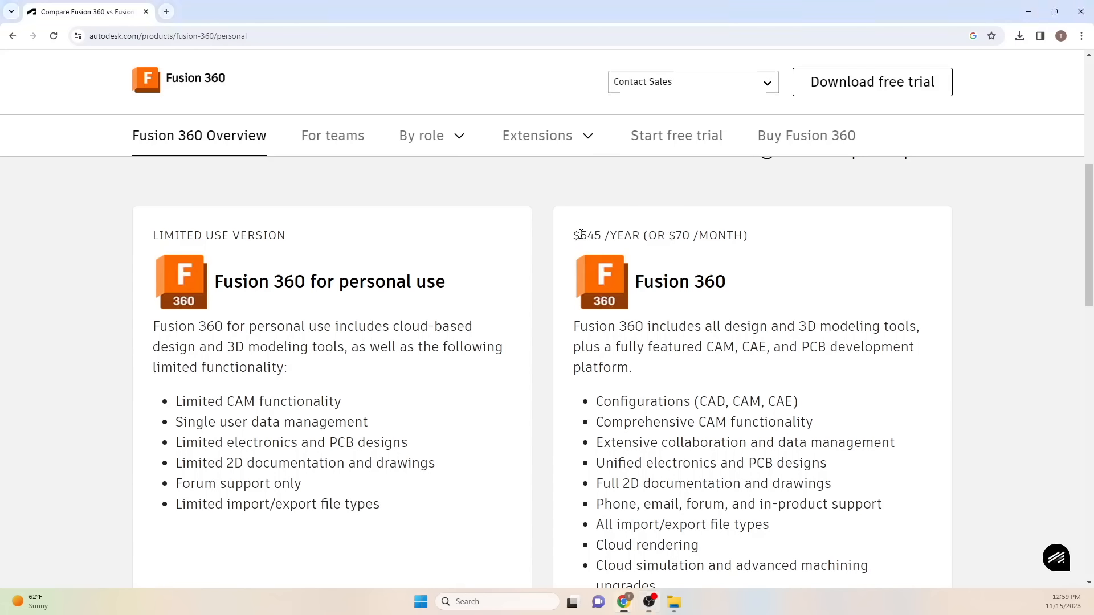
{"action": "left_click_drag", "start_coordinate": [576, 234], "coordinate": [746, 235]}
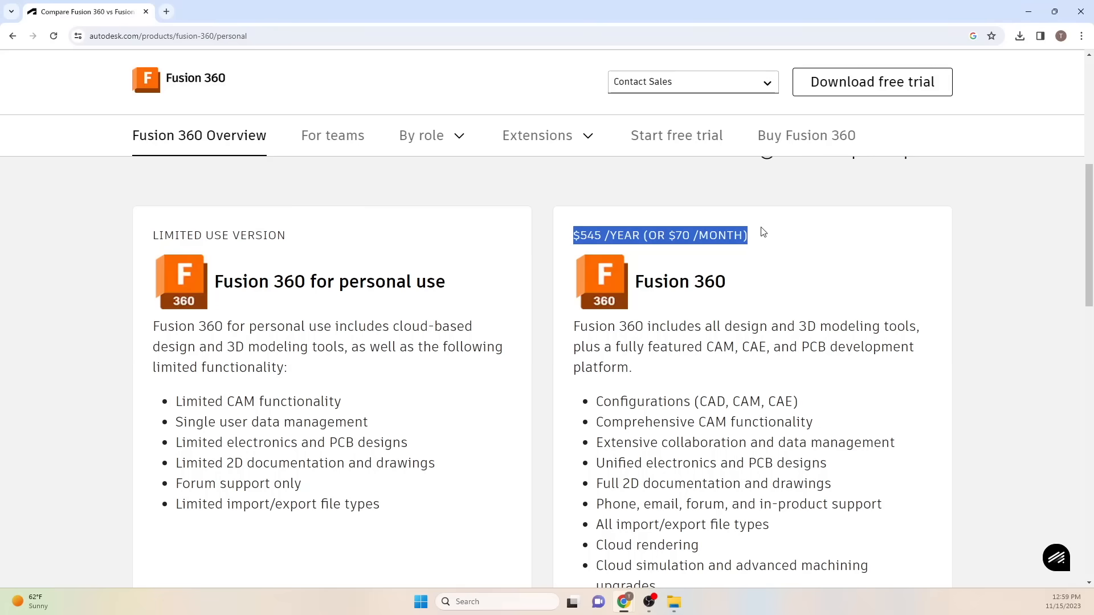
{"action": "scroll", "scroll_direction": "down", "scroll_amount": 3}
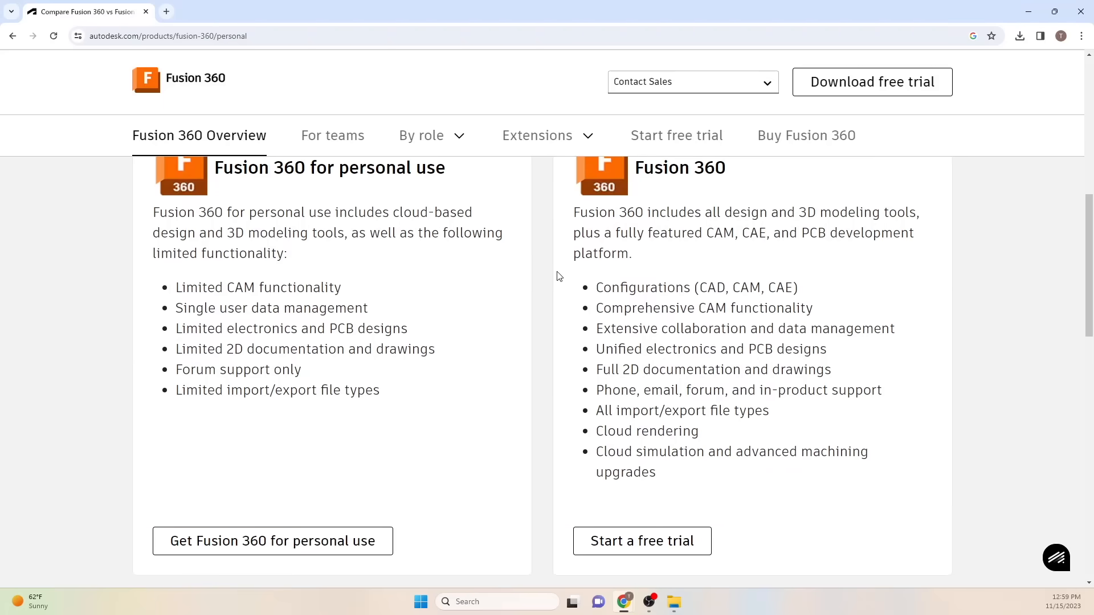
{"action": "scroll", "scroll_direction": "down", "scroll_amount": 3}
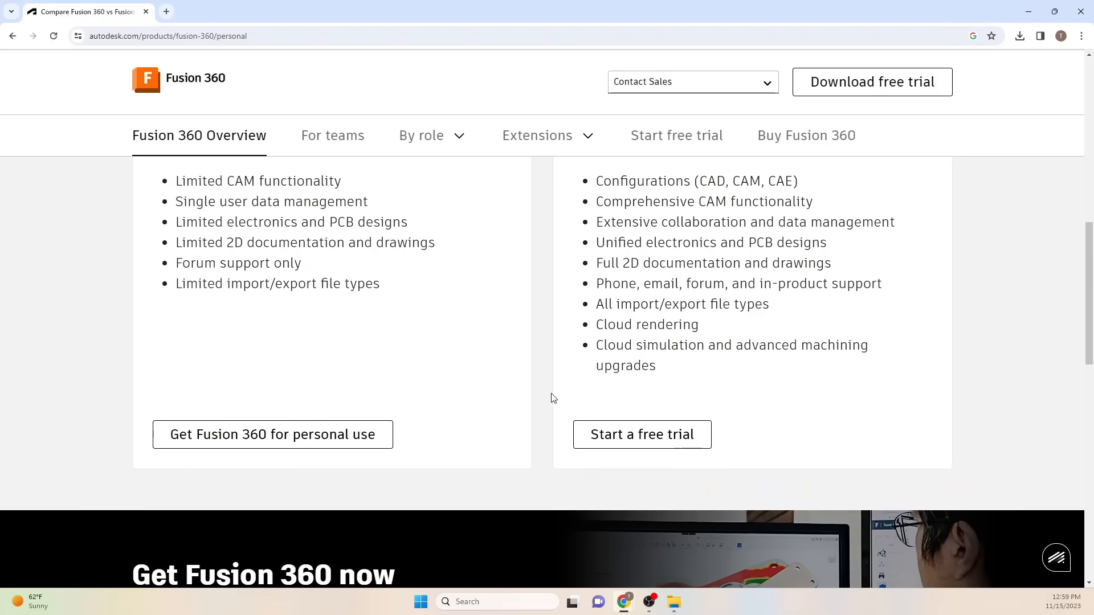
{"action": "scroll", "scroll_direction": "up", "scroll_amount": 3}
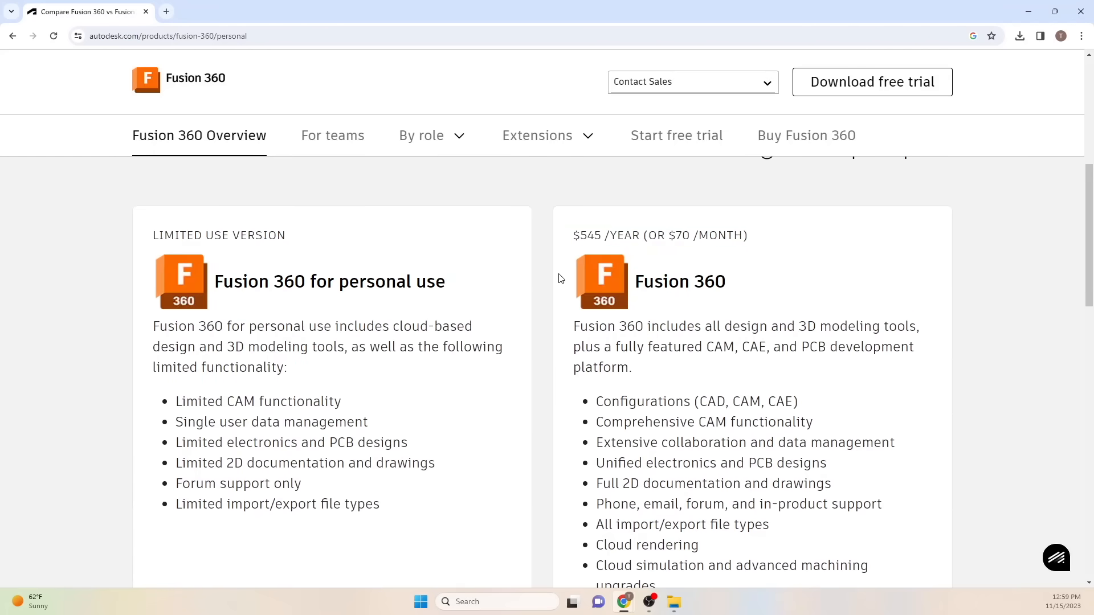
Step: In the Let's Draw Something! component, sketch the large Ø6.00 circle centred on the origin
{"action": "left_click", "coordinate": [685, 601]}
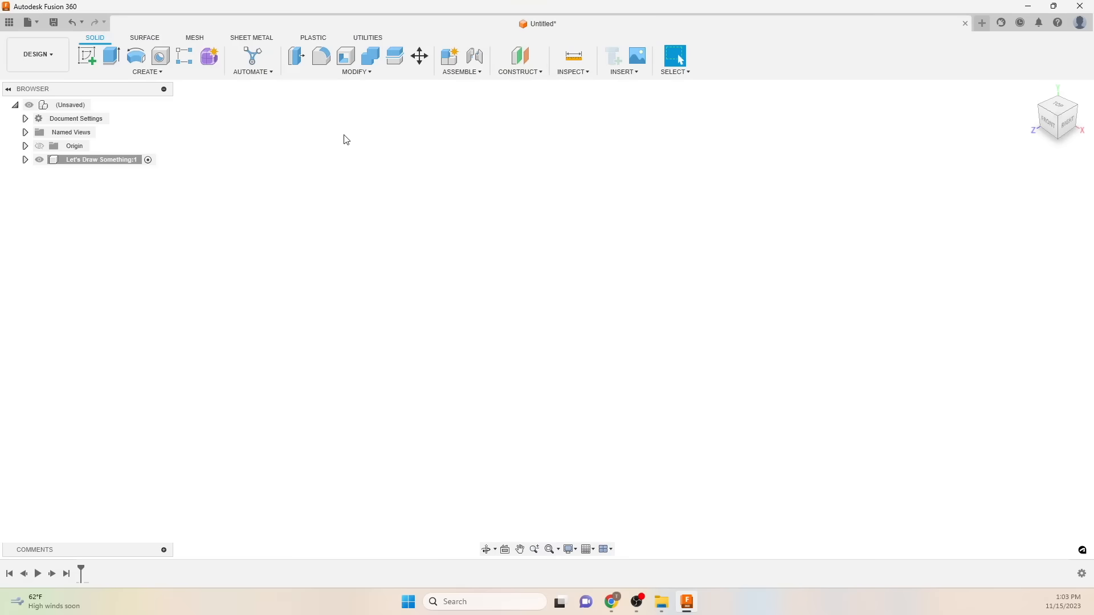
{"action": "left_click", "coordinate": [25, 160]}
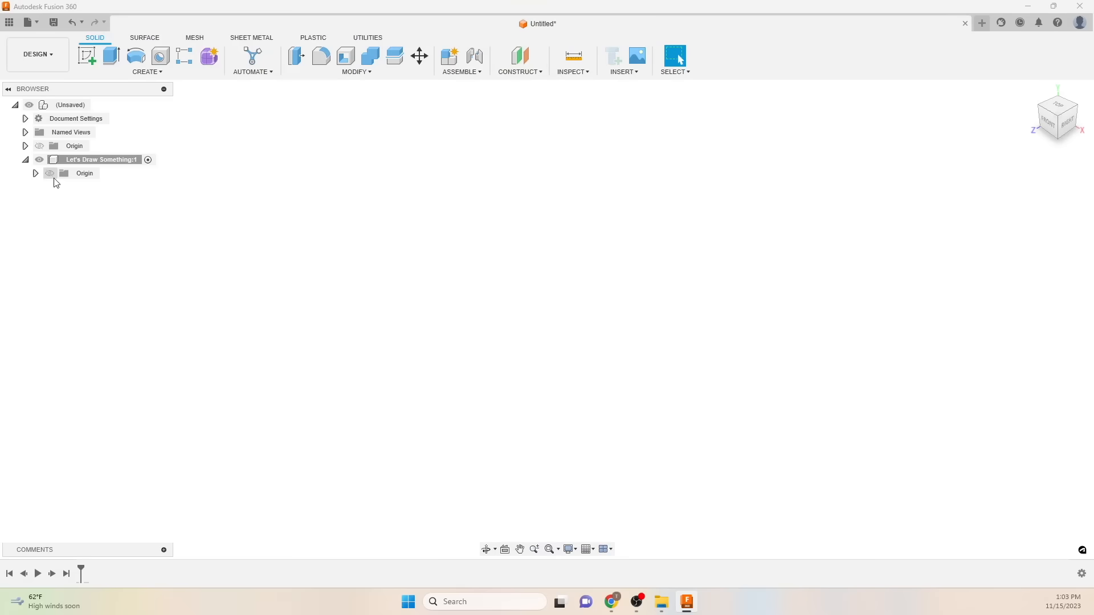
{"action": "left_click", "coordinate": [99, 159]}
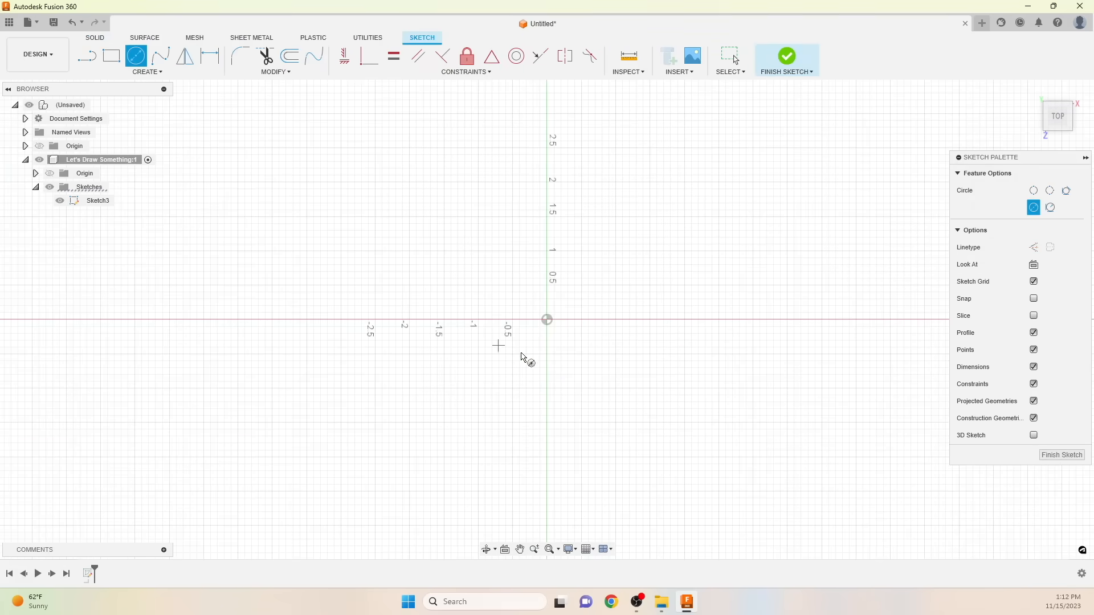
{"action": "left_click_drag", "start_coordinate": [546, 319], "coordinate": [743, 319]}
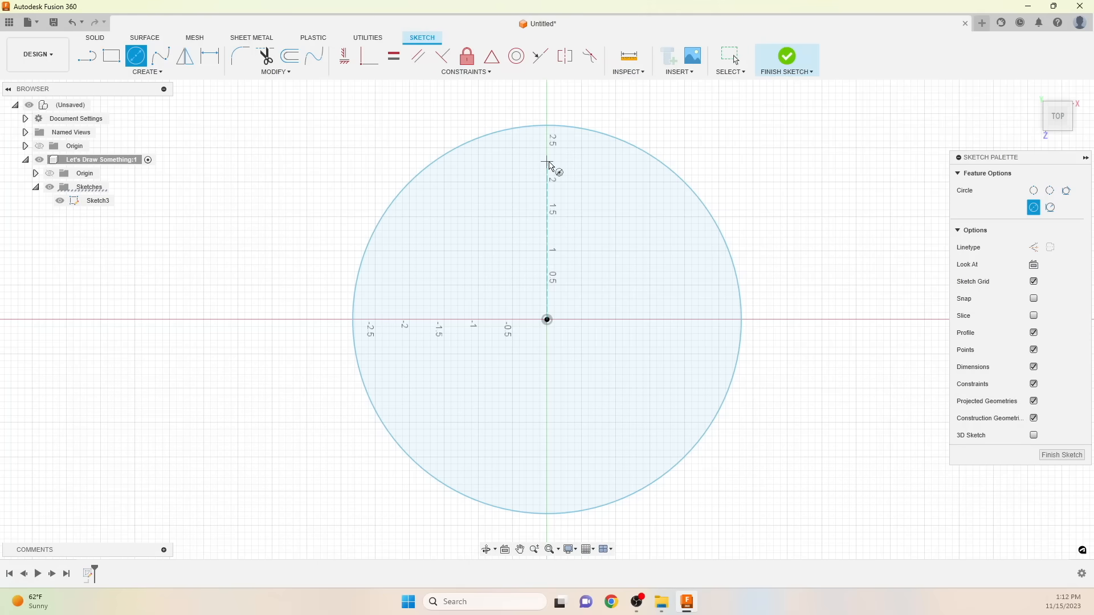
Step: Add a Ø0.50 hole near the top and repeat it as eight holes in a circular pattern
{"action": "left_click", "coordinate": [547, 161]}
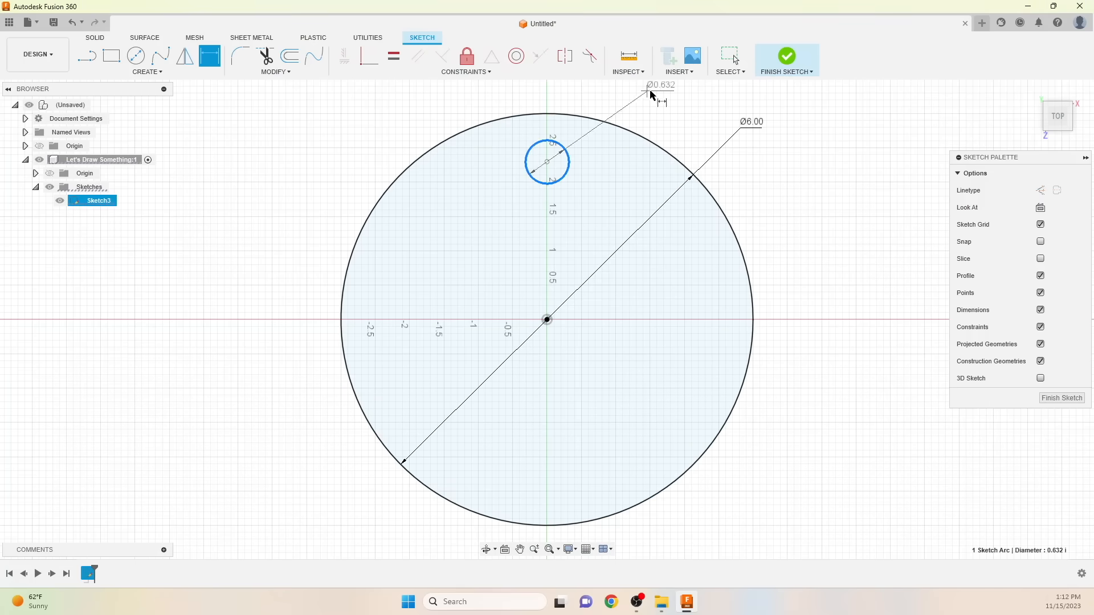
{"action": "left_click", "coordinate": [146, 71]}
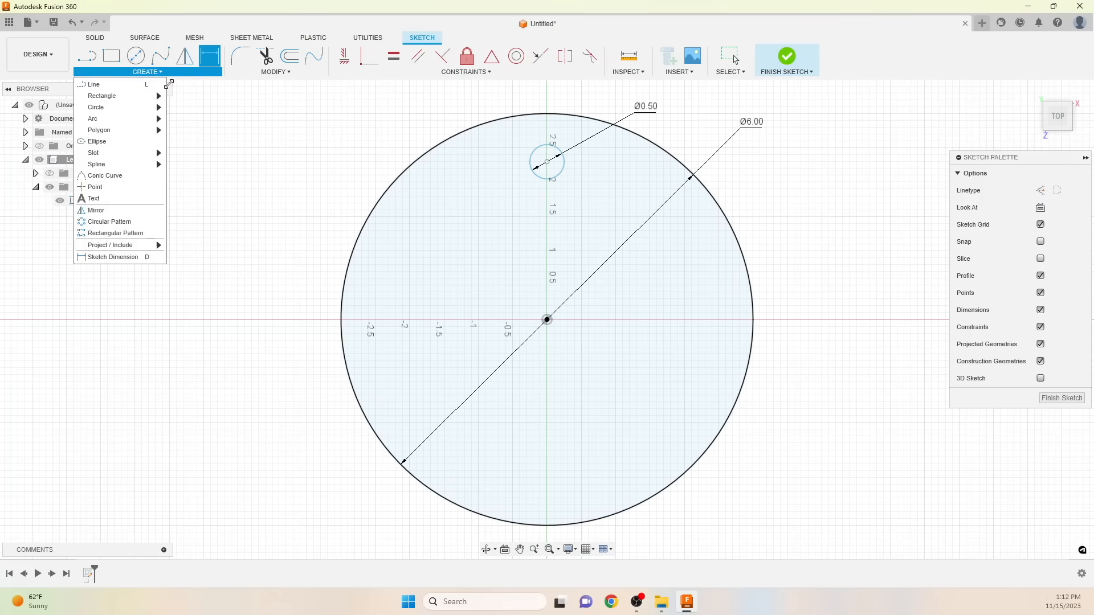
{"action": "left_click", "coordinate": [109, 221]}
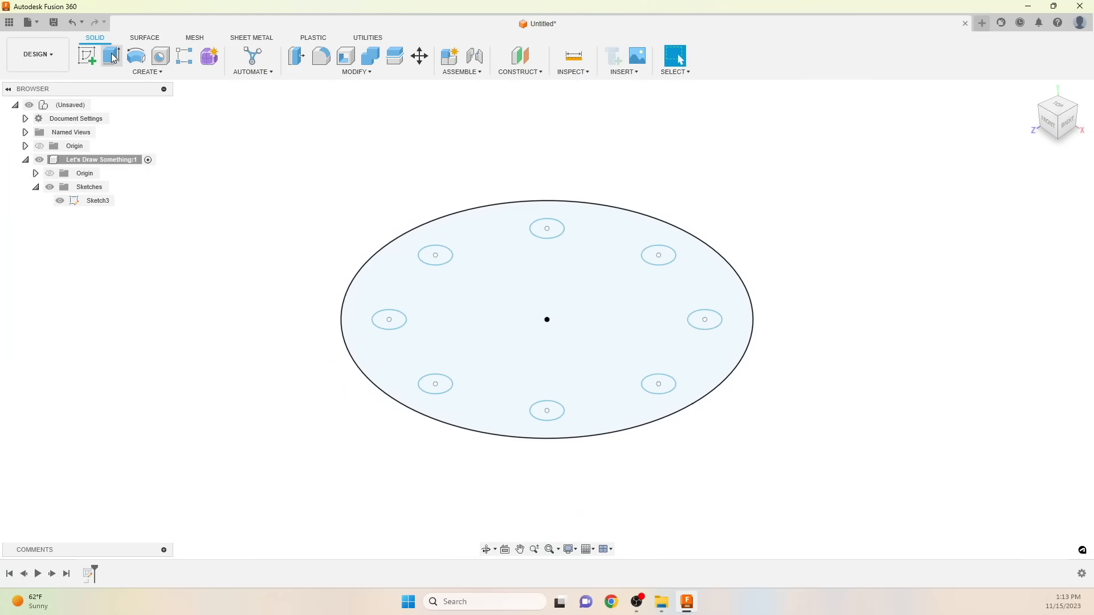
Step: Export the flange sketch as a DXF file named 'Te' for laser cutting
{"action": "left_click", "coordinate": [97, 200]}
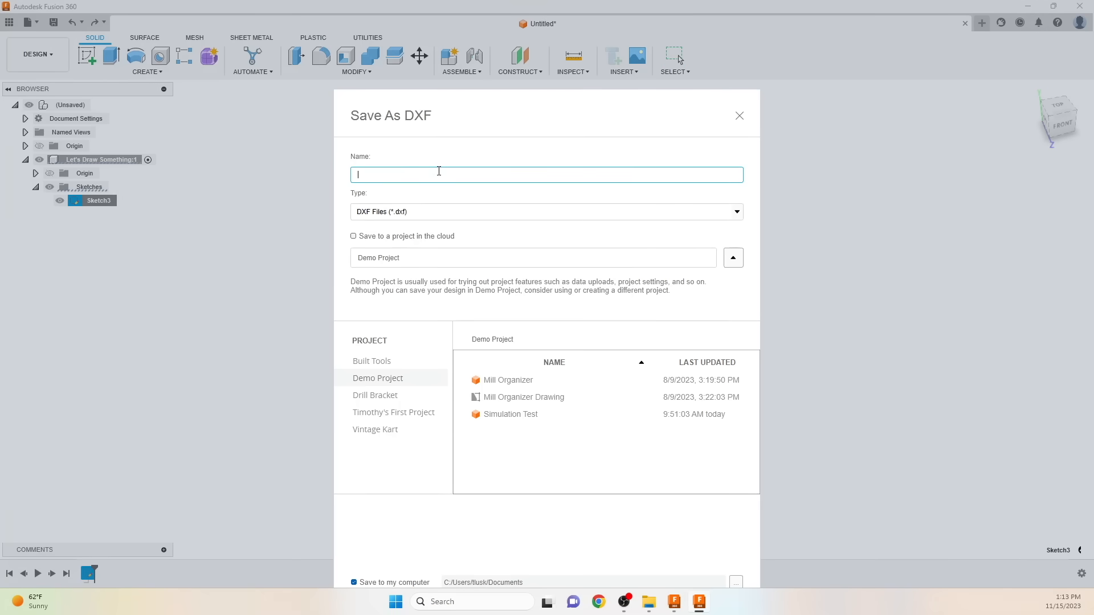
{"action": "type", "text": "Te"}
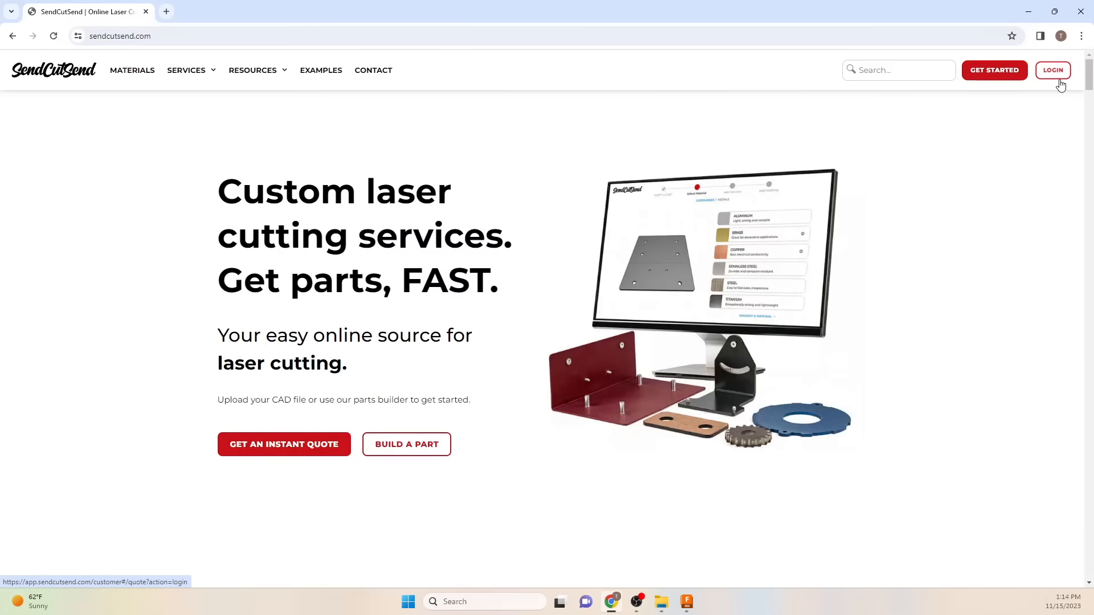
Step: Start an instant quote on SendCutSend with the 6 x 6 eight-hole flange DXF in inch units
{"action": "left_click", "coordinate": [1052, 70]}
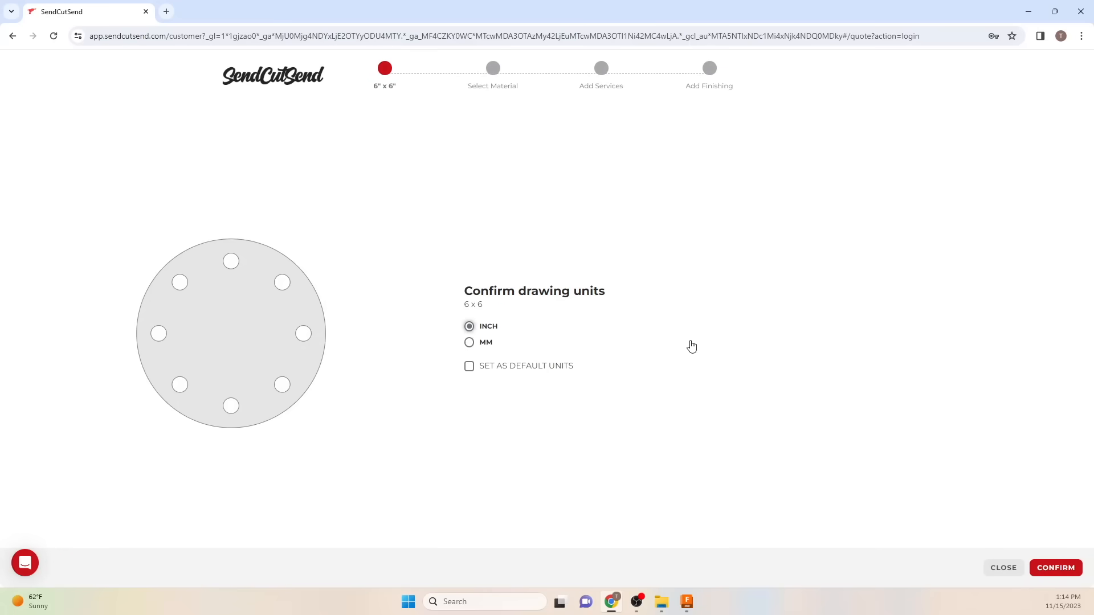
{"action": "left_click", "coordinate": [1054, 568]}
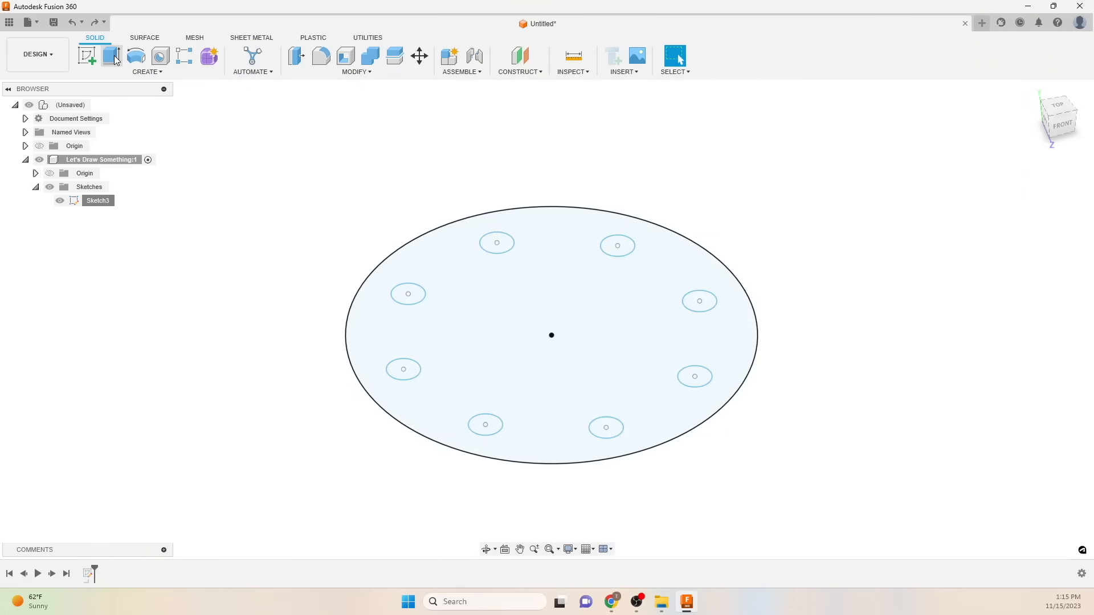
Step: Extrude the flange profile by 2 into a solid plate with eight through holes
{"action": "left_click", "coordinate": [111, 56]}
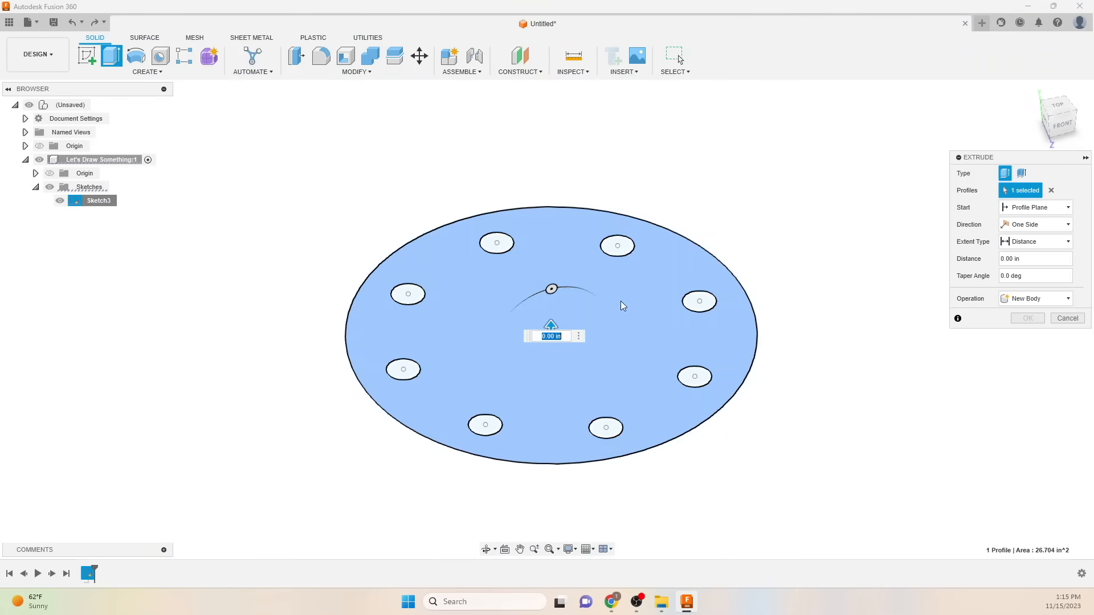
{"action": "type", "text": "2"}
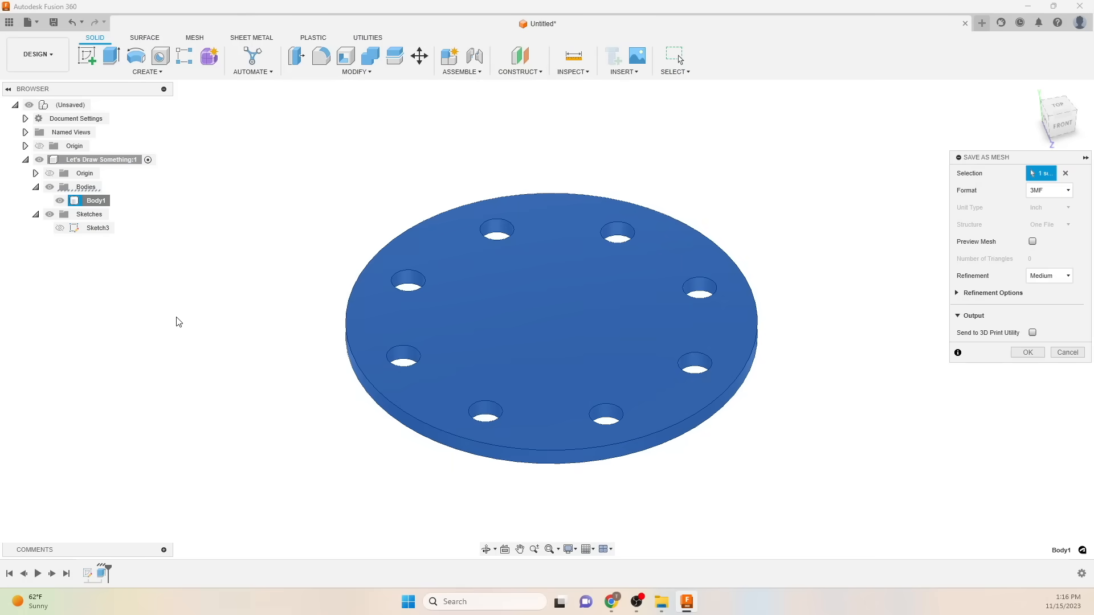
{"action": "mouse_move", "coordinate": [972, 162]}
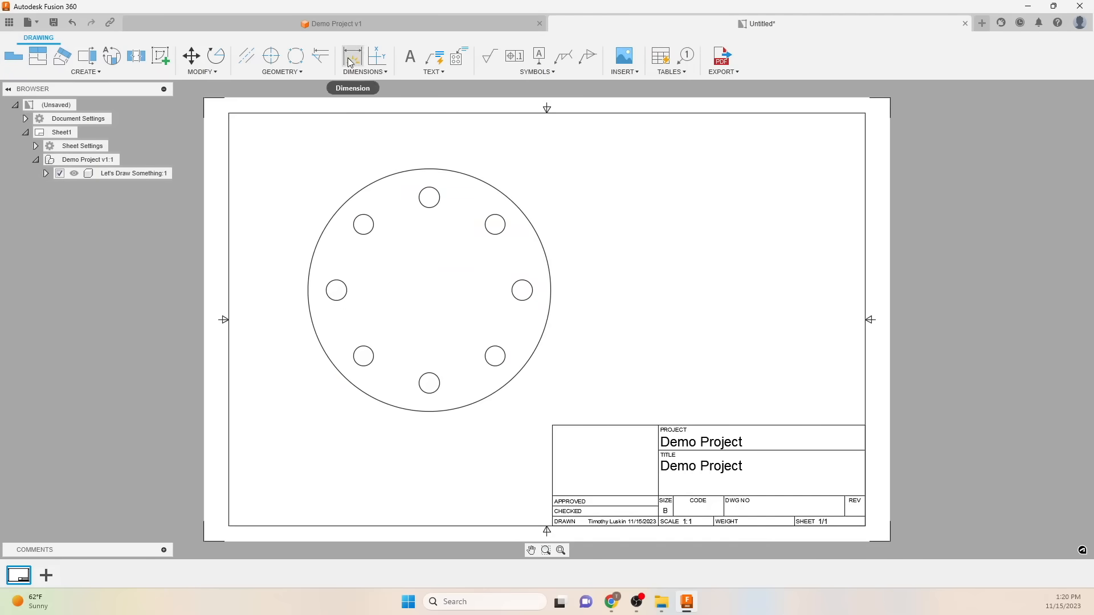
Step: Add the Ø6 outer diameter dimension to the flange drawing view
{"action": "left_click", "coordinate": [352, 57]}
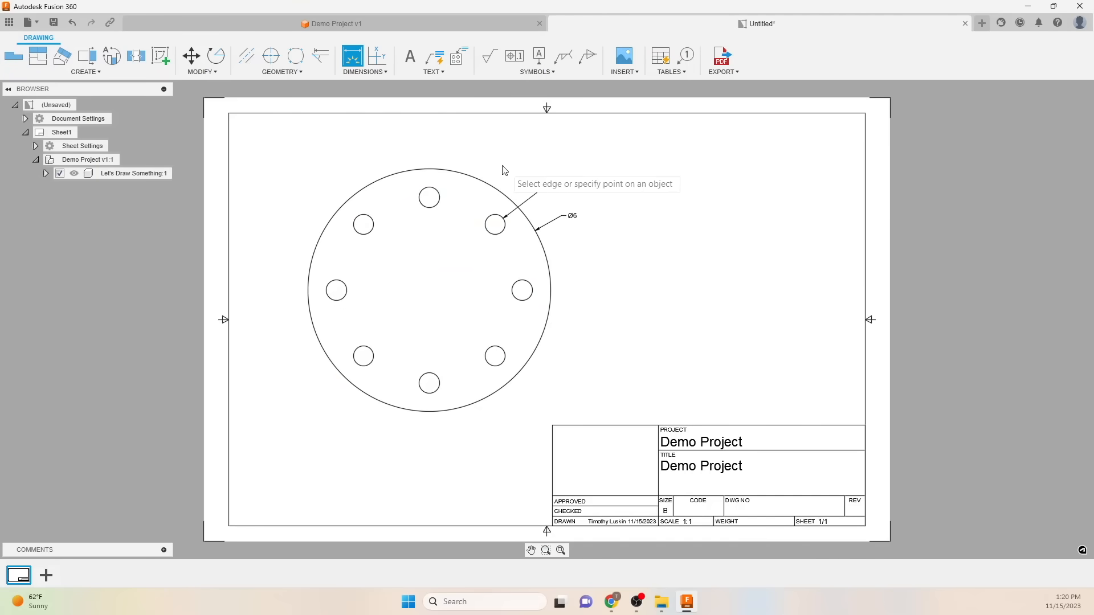
{"action": "left_click", "coordinate": [294, 56]}
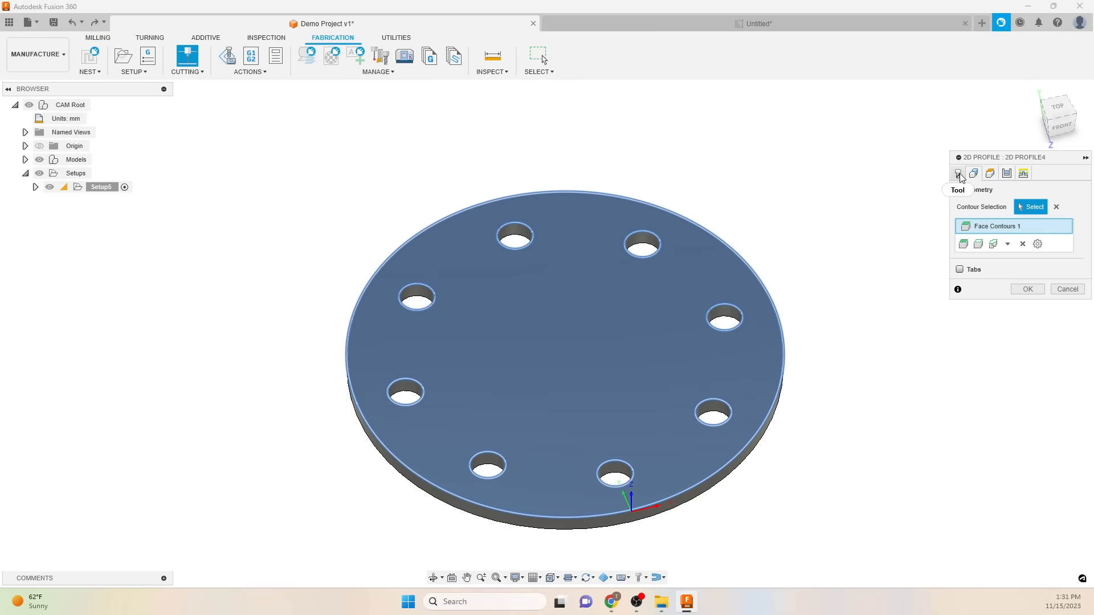
Step: Choose tool 1 - Plasma cutter for the 2D profile operation
{"action": "left_click", "coordinate": [1032, 206]}
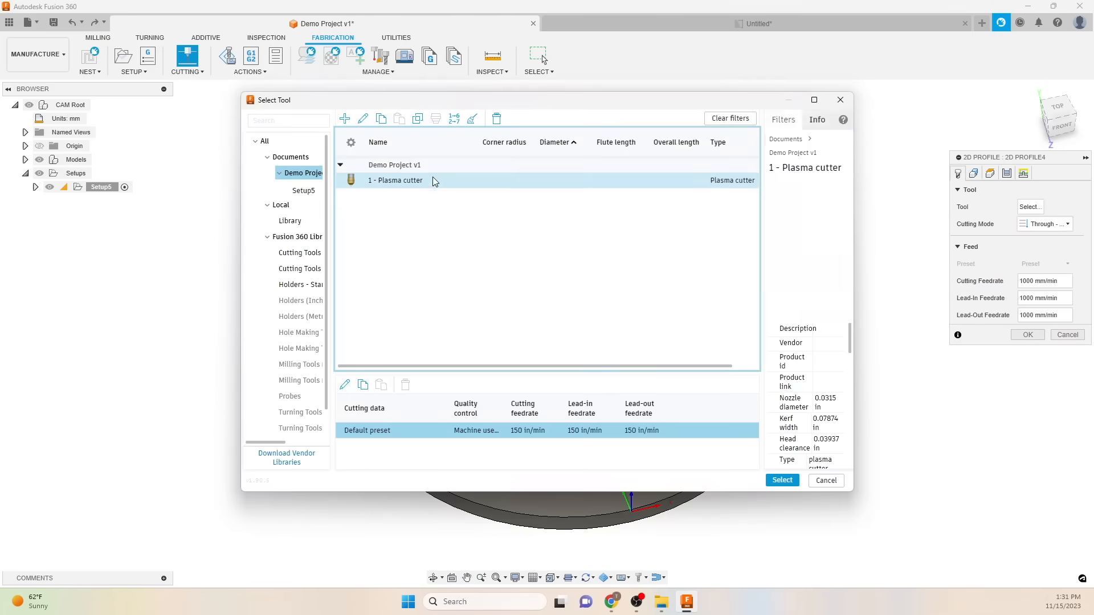
{"action": "left_click", "coordinate": [782, 480]}
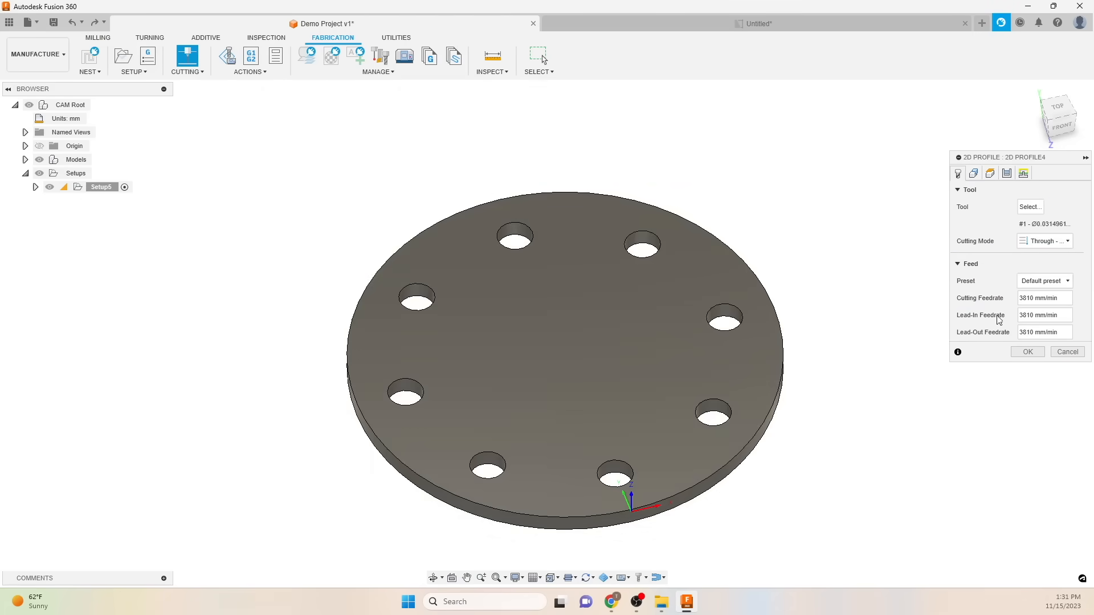
Step: Review Passes and Linking settings with 3810 mm/min feedrates and lead-in/lead-out enabled
{"action": "left_click", "coordinate": [1006, 173]}
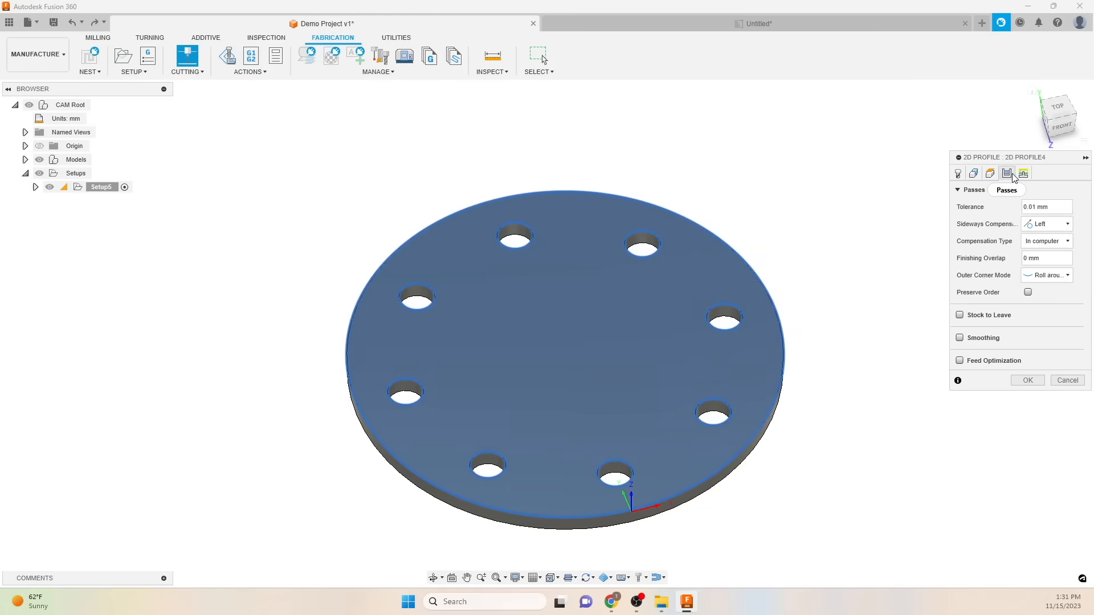
{"action": "left_click", "coordinate": [1022, 173]}
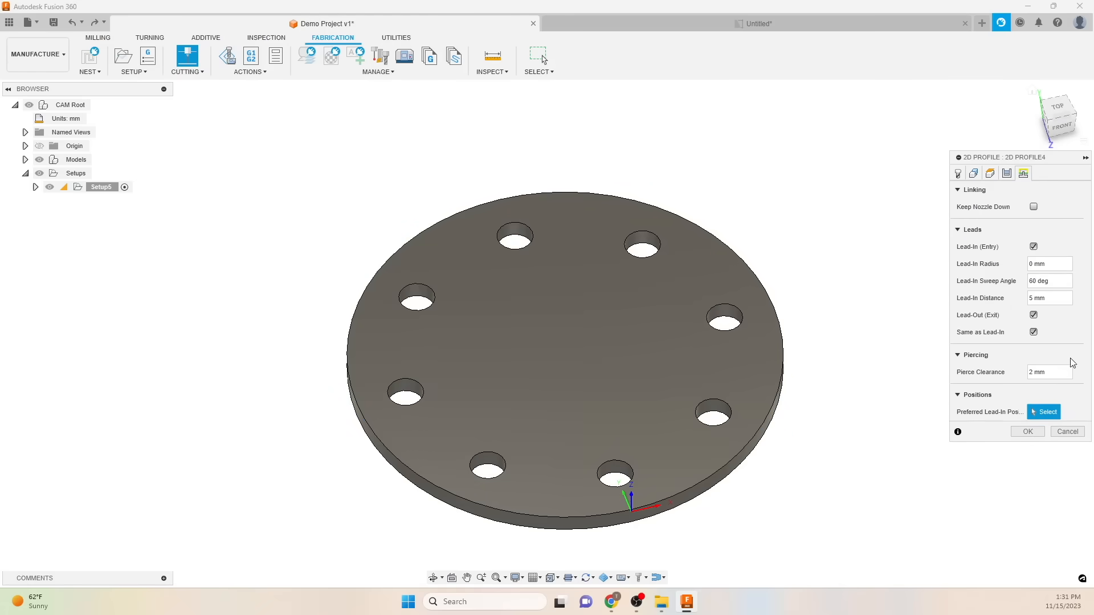
{"action": "left_click", "coordinate": [1027, 431]}
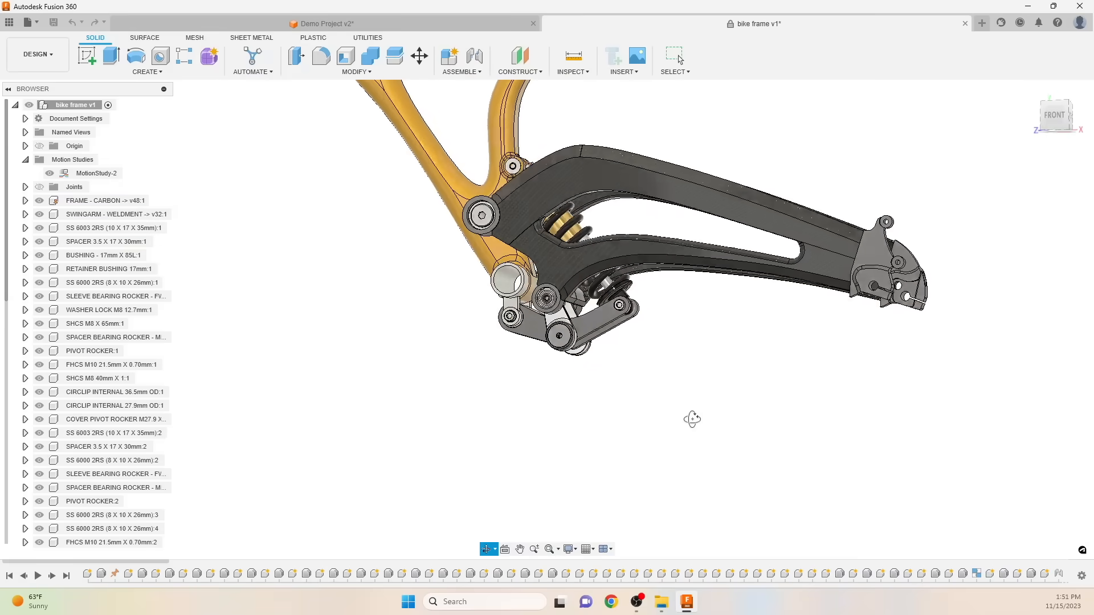
{"action": "left_click_drag", "start_coordinate": [693, 418], "coordinate": [650, 428]}
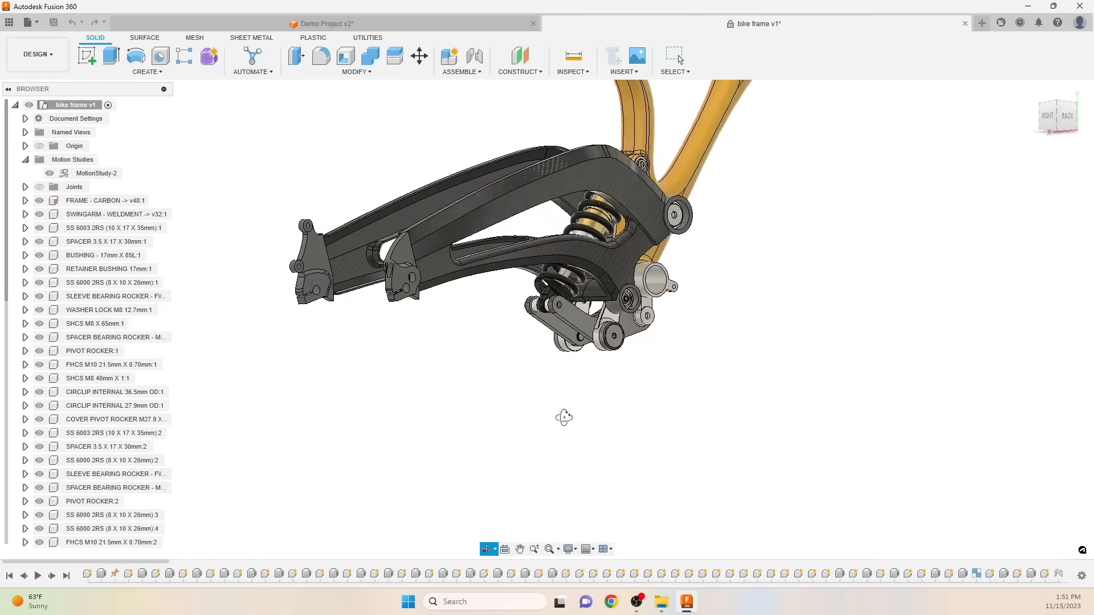
{"action": "left_click_drag", "start_coordinate": [564, 418], "coordinate": [496, 401]}
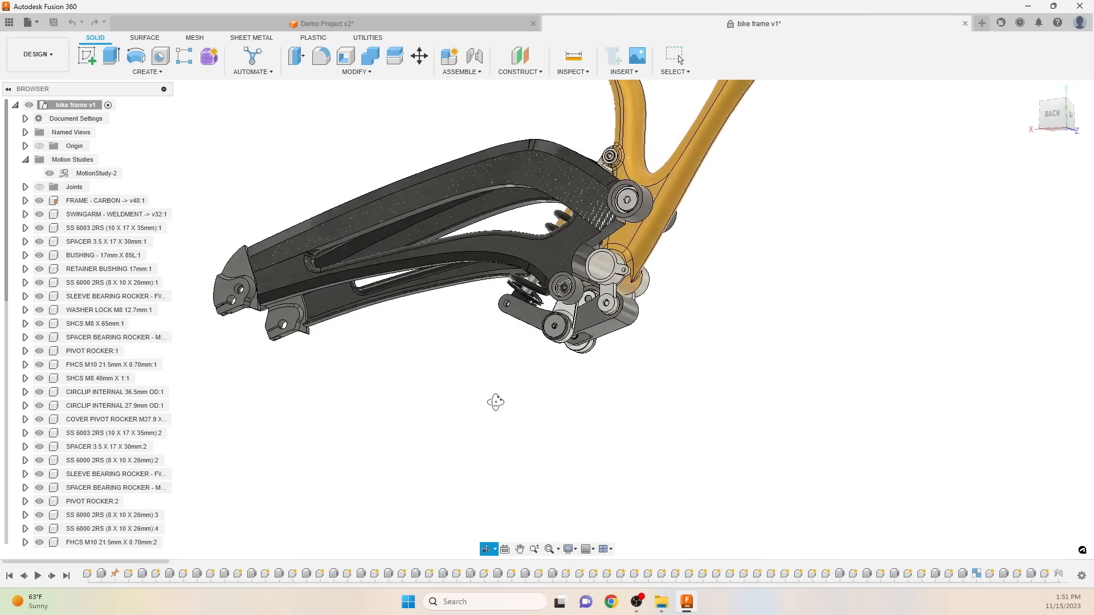
{"action": "left_click_drag", "start_coordinate": [496, 402], "coordinate": [486, 375]}
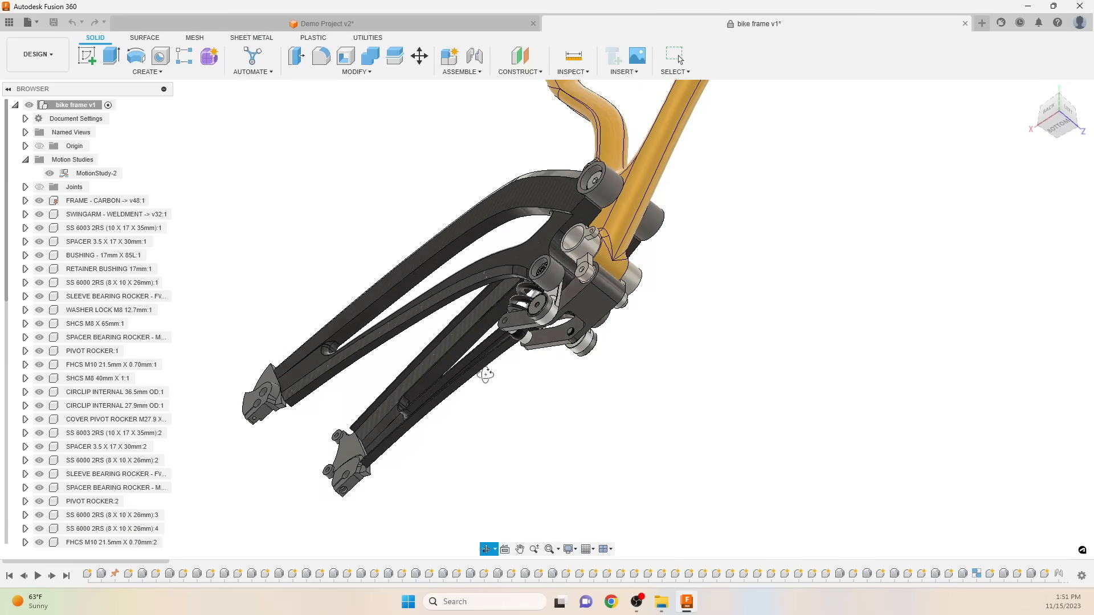